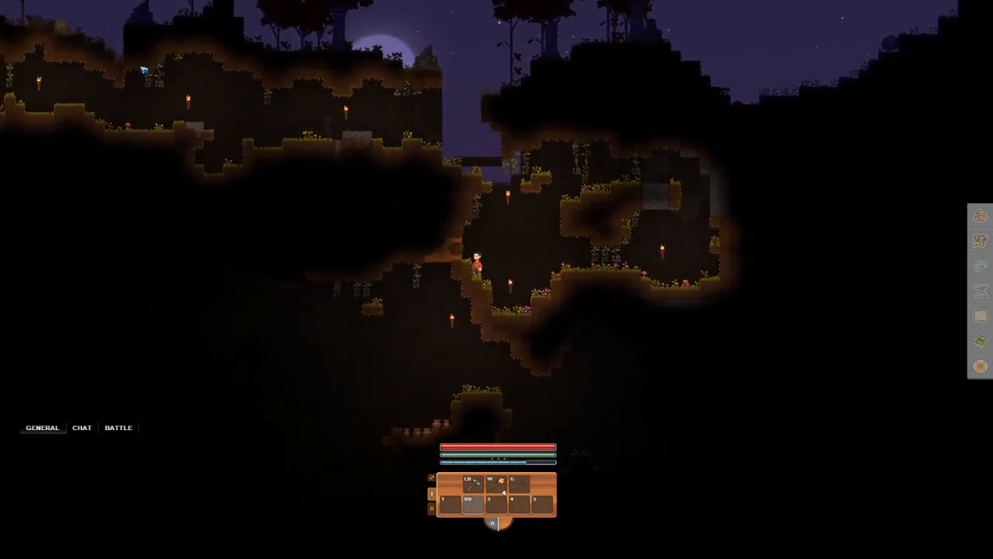
Check an item in the inventory, then bring up Settings on the General tab
key(i)
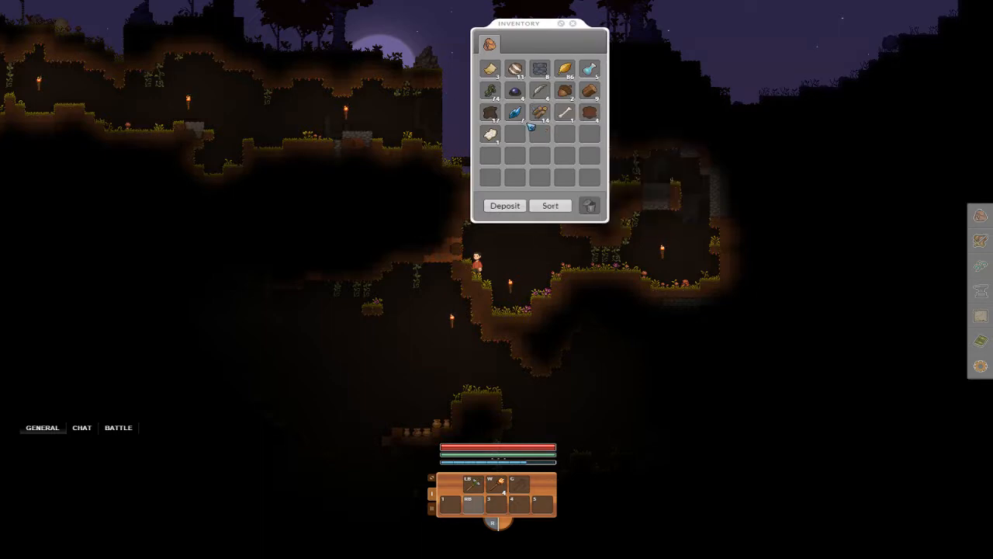
mouse_move(491, 115)
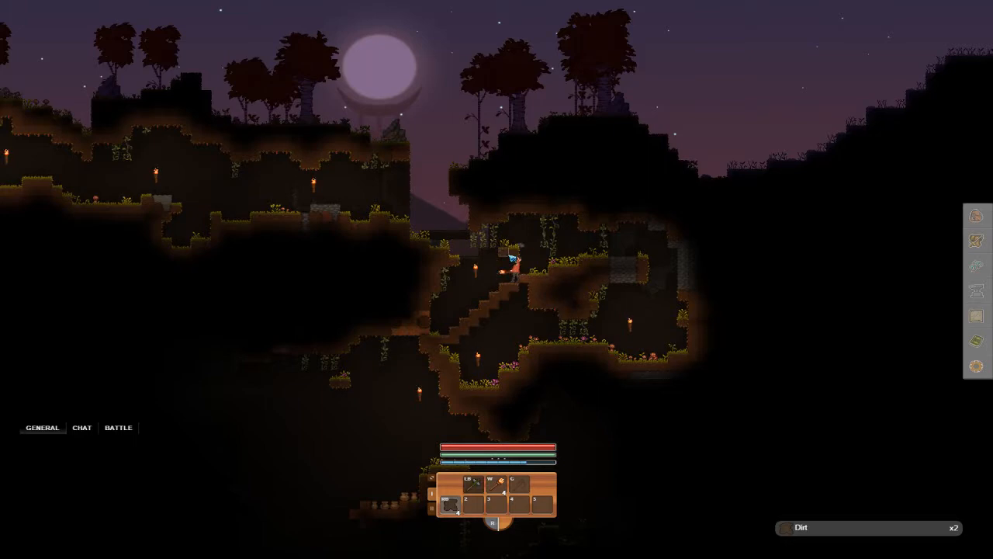
click(497, 264)
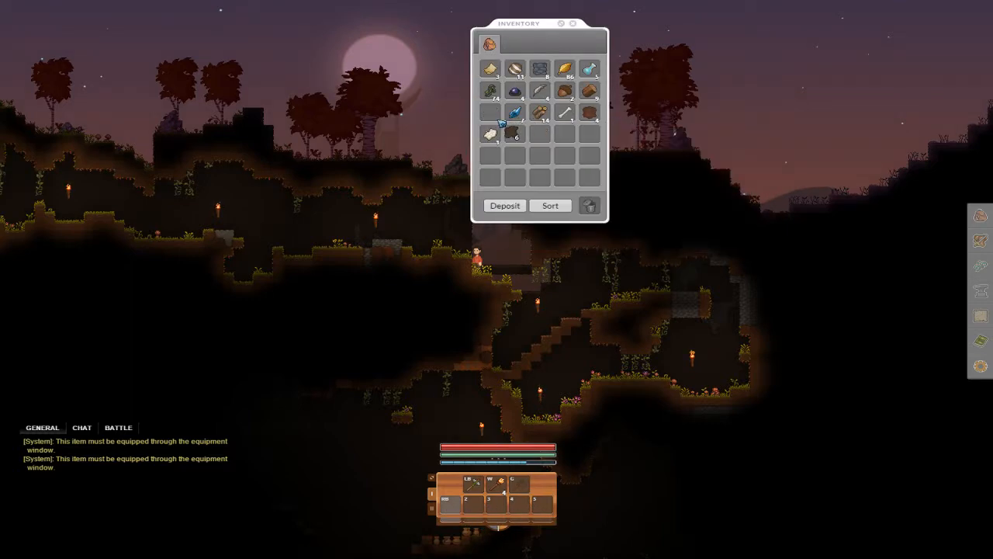
click(573, 24)
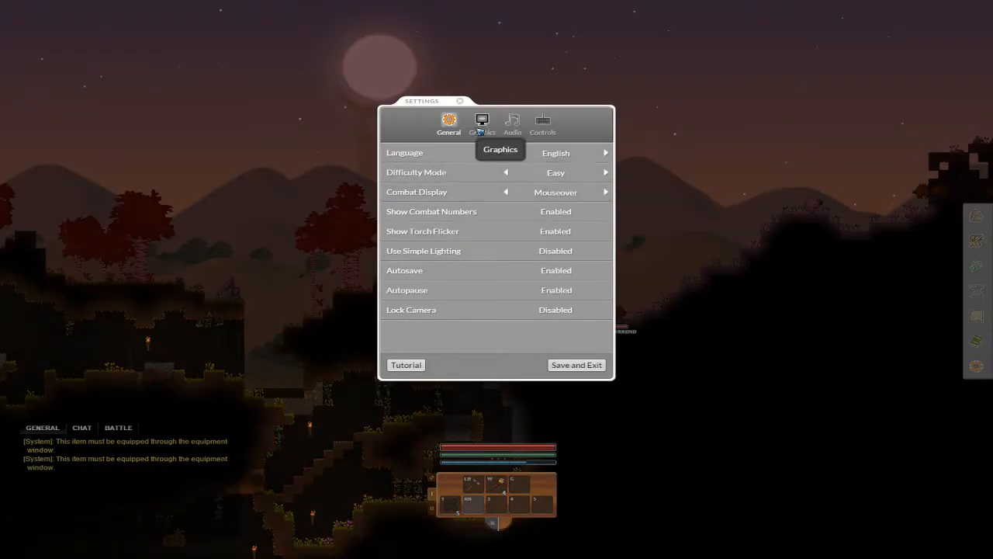
click(544, 124)
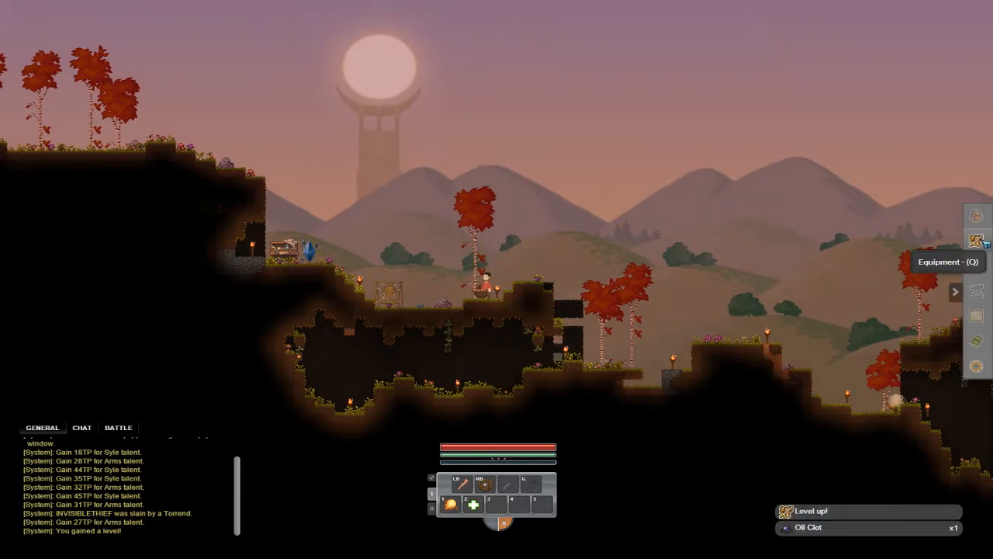
mouse_move(977, 267)
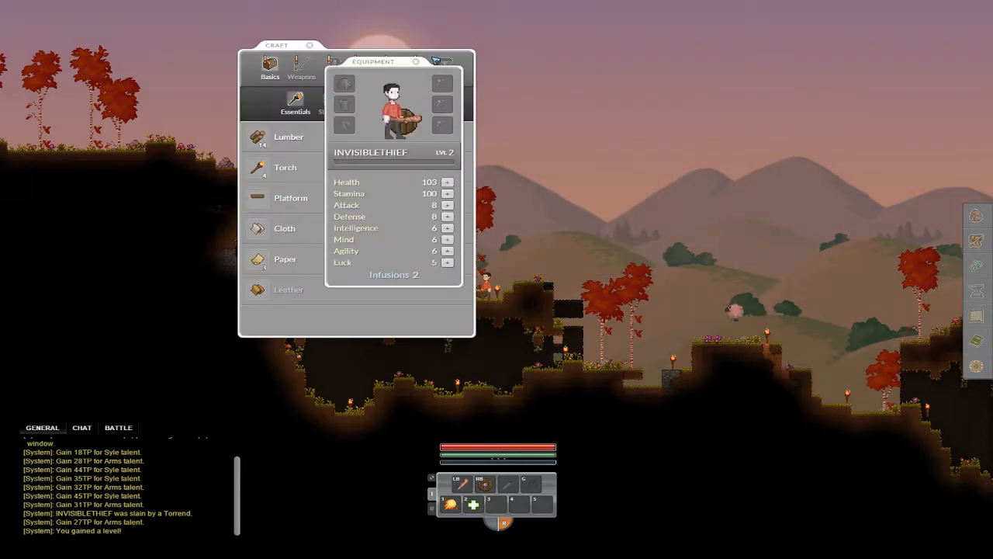
Spend one infusion point each on Agility and Luck in the Equipment window
click(309, 45)
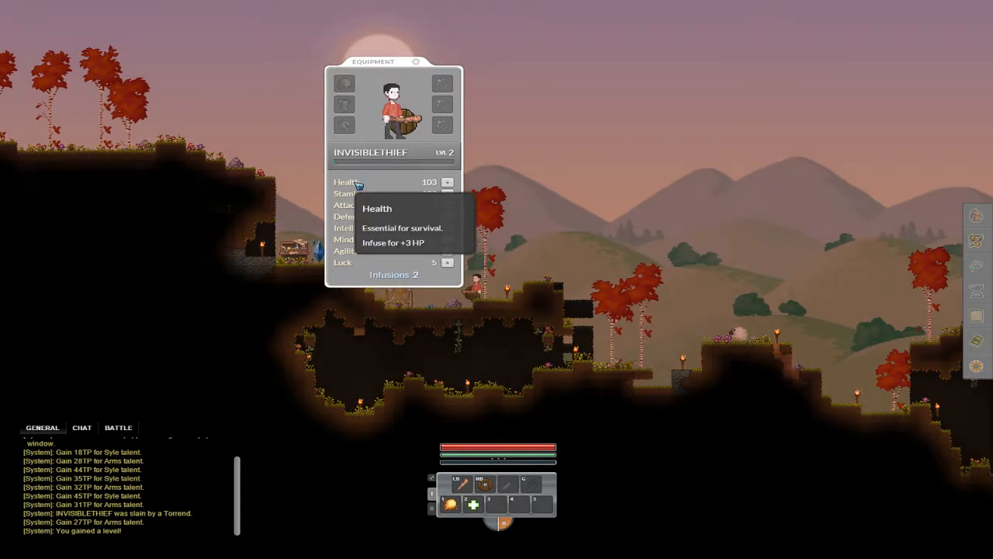
mouse_move(354, 192)
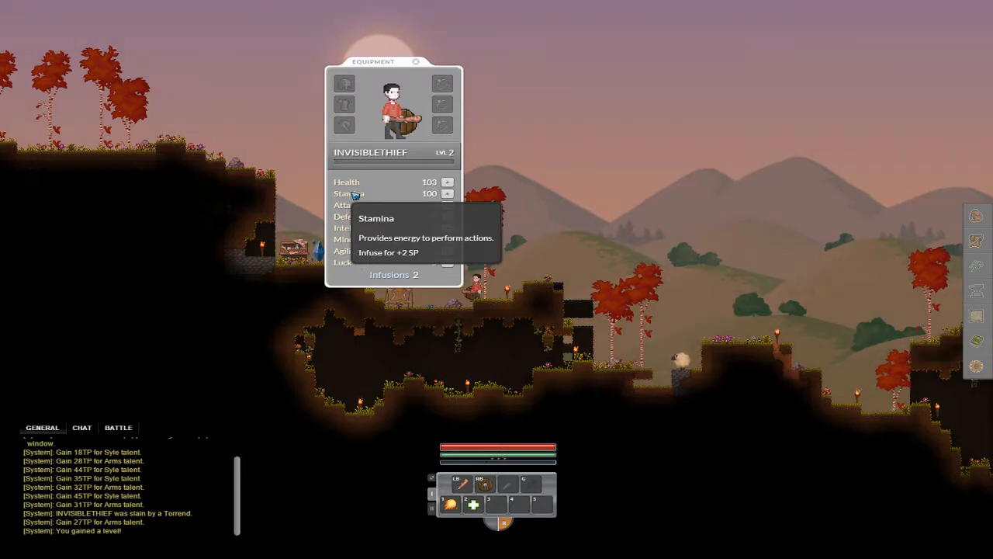
mouse_move(346, 205)
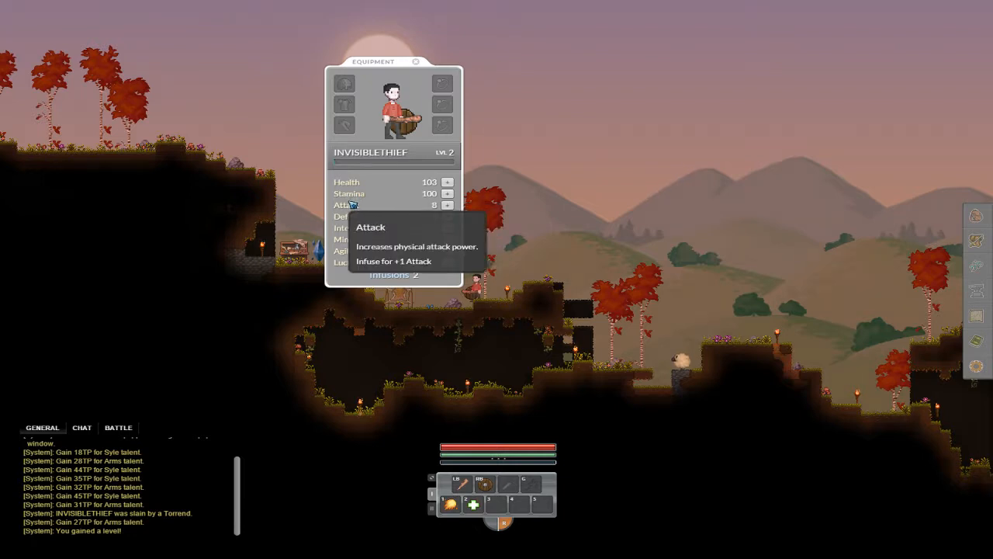
mouse_move(355, 227)
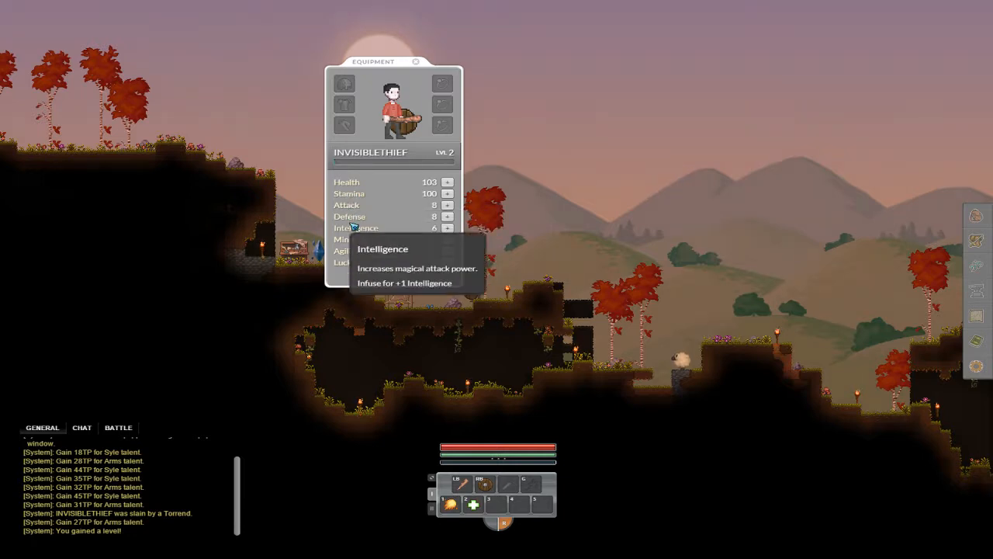
mouse_move(349, 217)
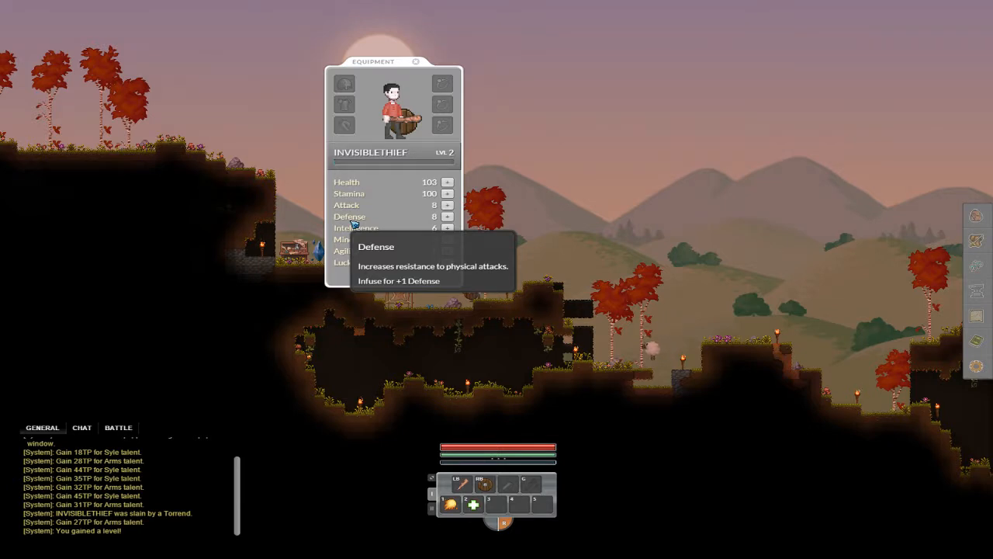
mouse_move(355, 227)
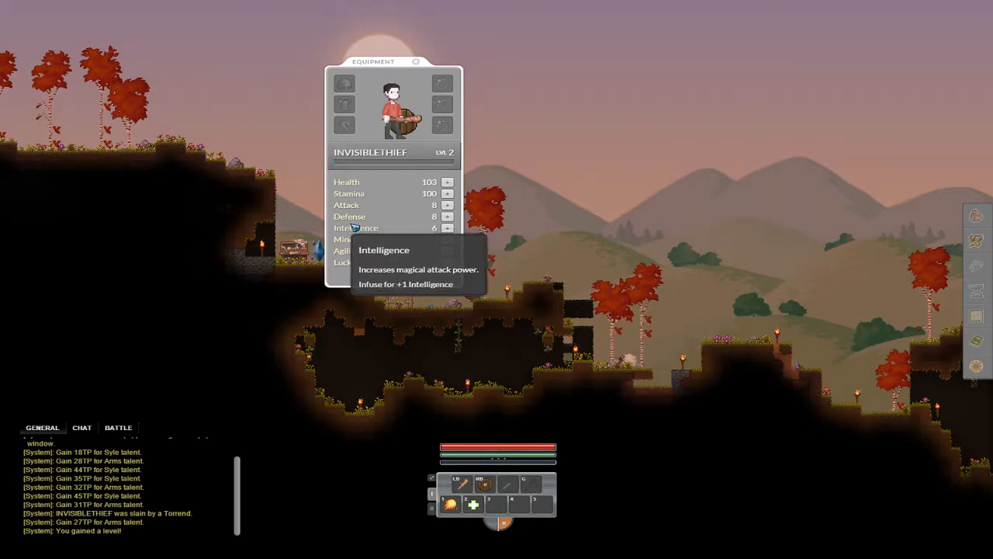
mouse_move(345, 239)
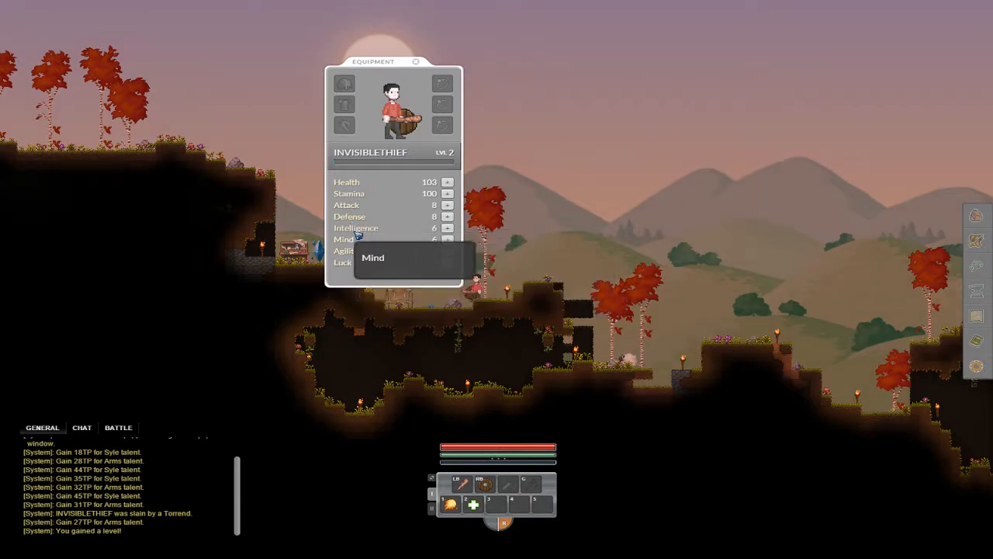
mouse_move(357, 228)
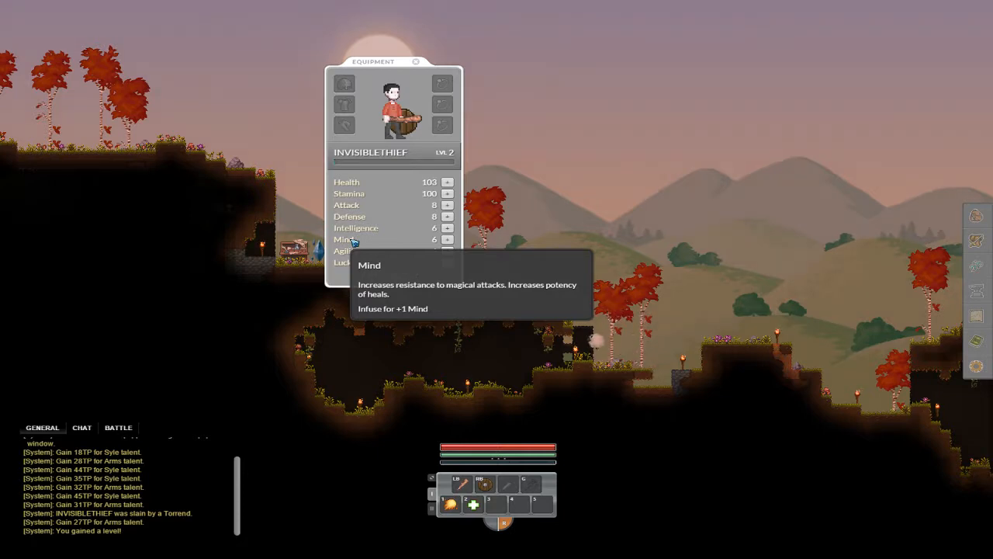
mouse_move(346, 251)
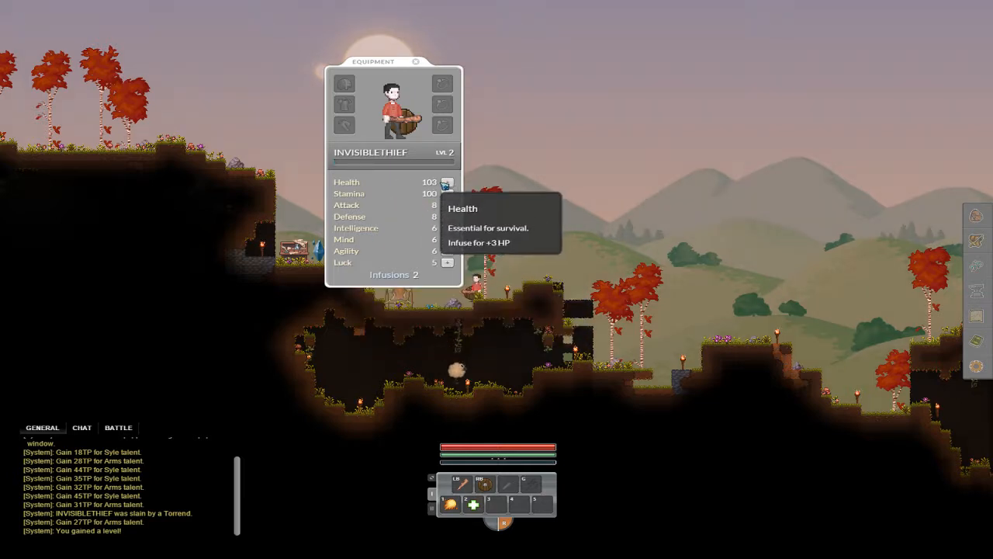
mouse_move(347, 252)
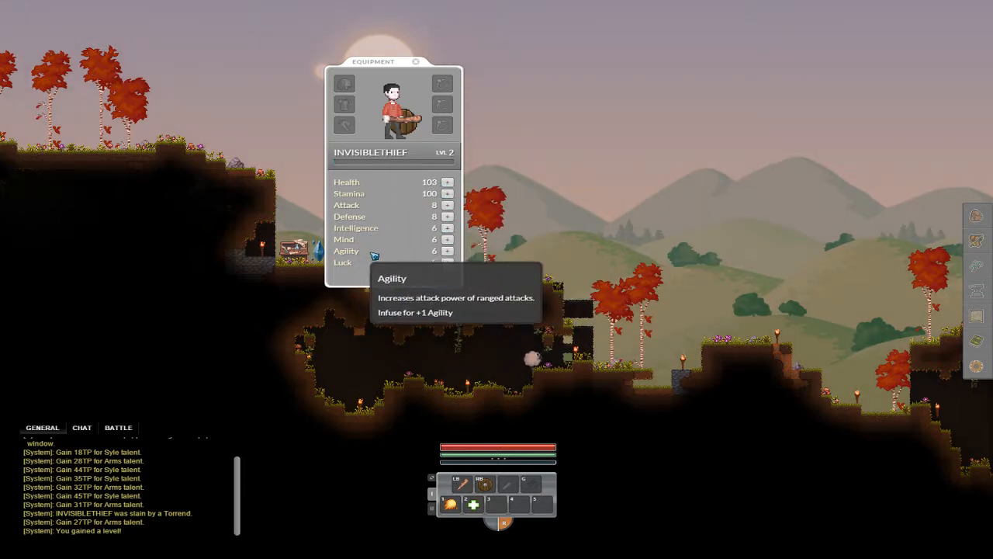
click(447, 252)
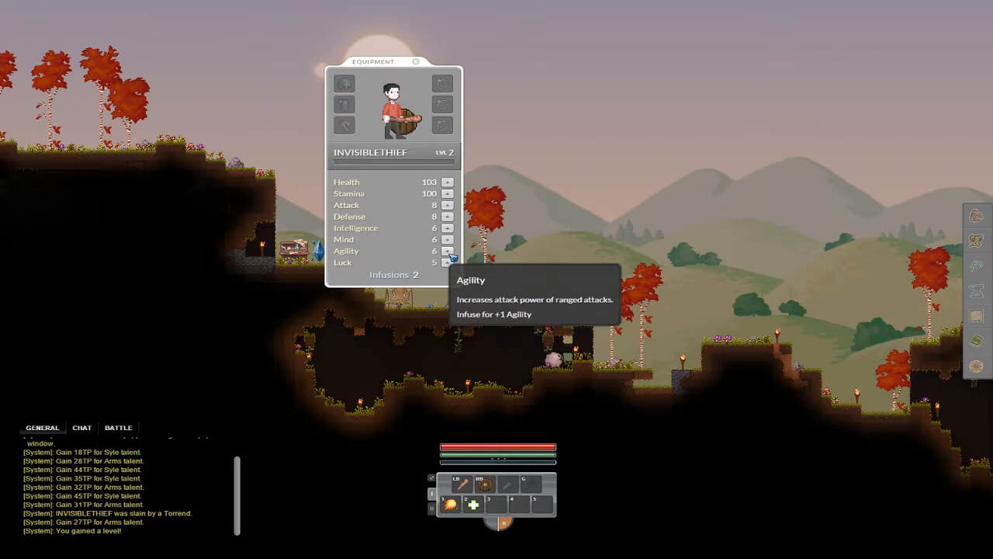
click(447, 251)
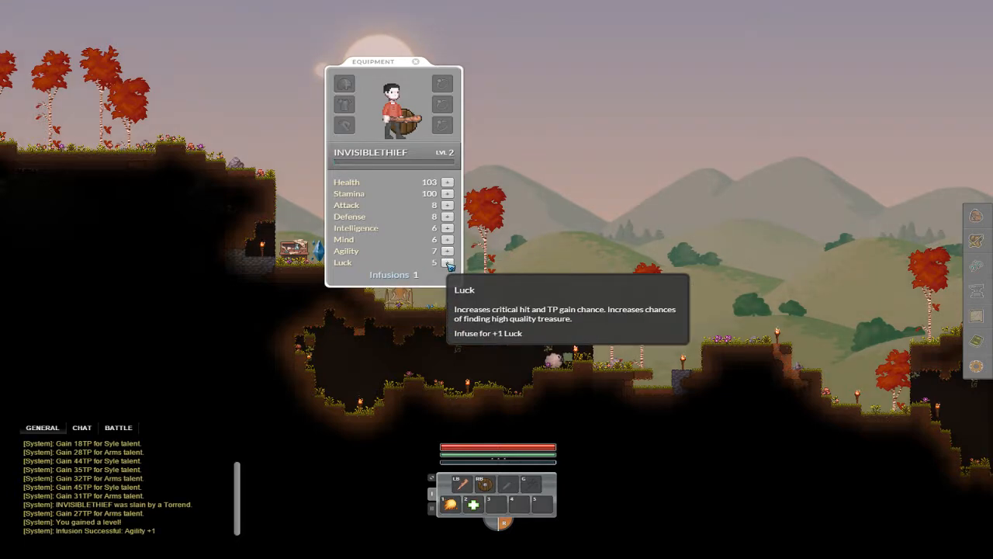
click(447, 262)
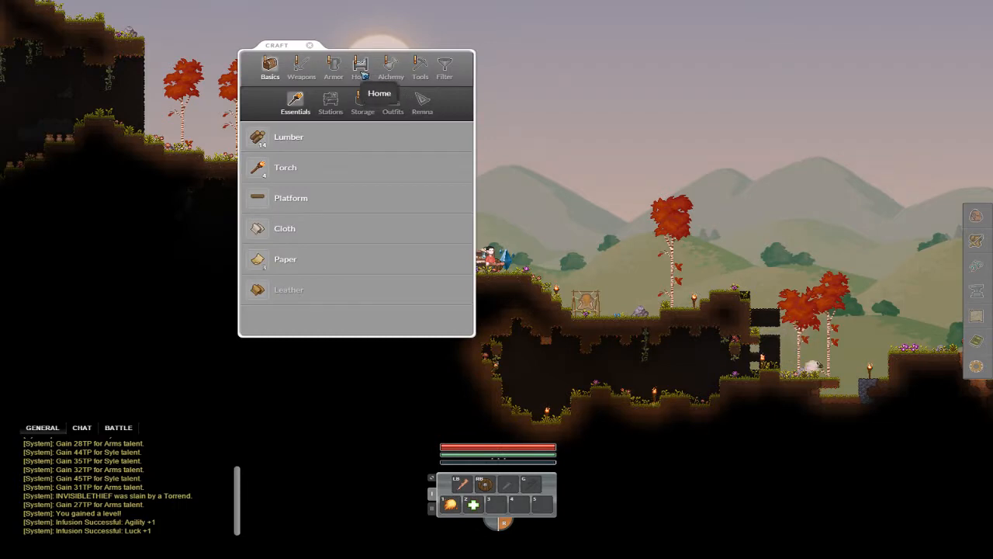
Browse the Bone Bow recipe, then quick-craft a batch of 100 Wood Arrows under Ammo
click(301, 66)
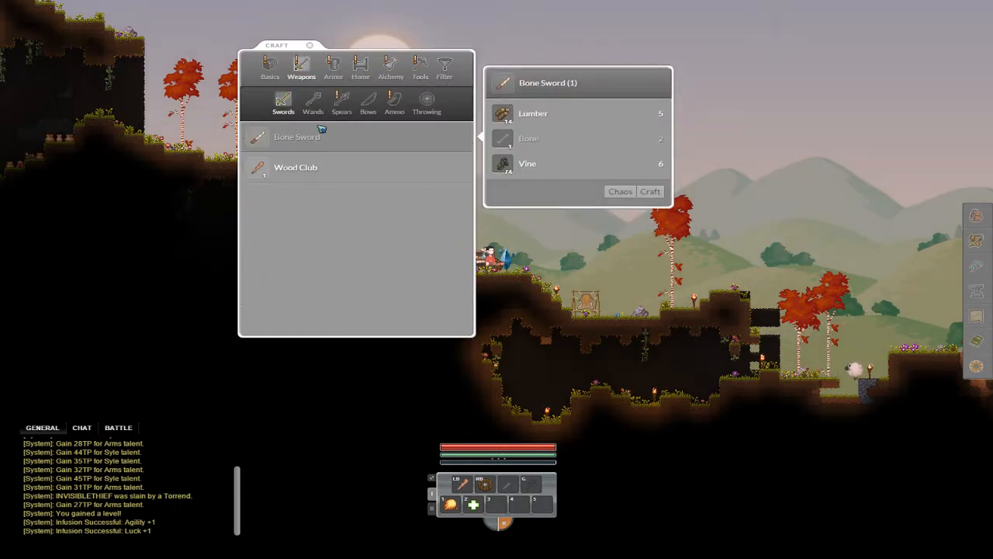
click(368, 106)
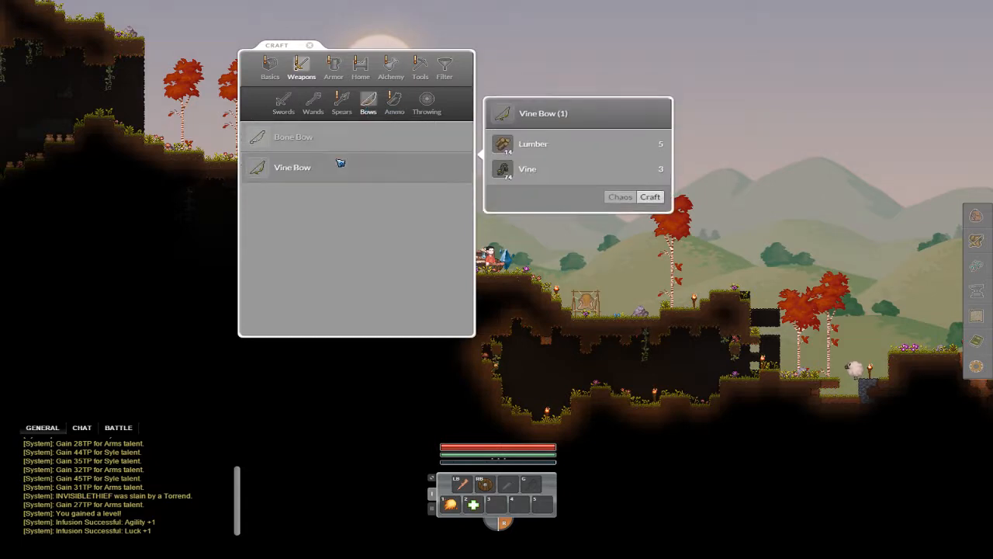
click(293, 137)
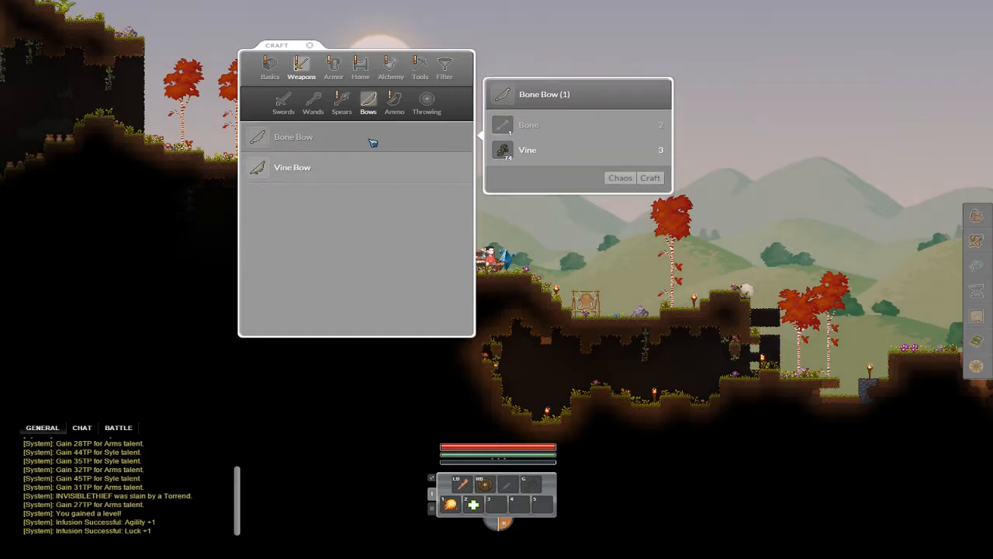
mouse_move(294, 137)
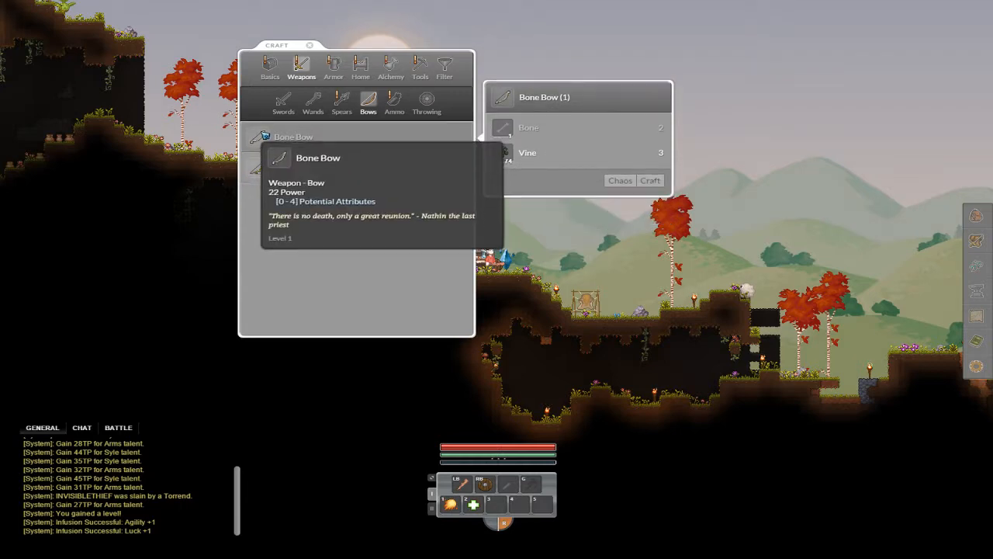
click(395, 101)
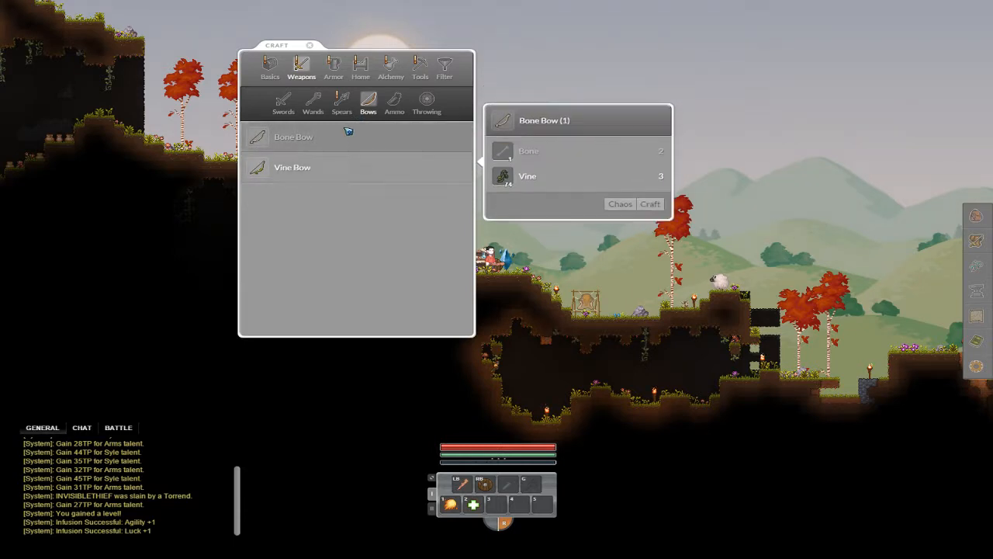
click(394, 101)
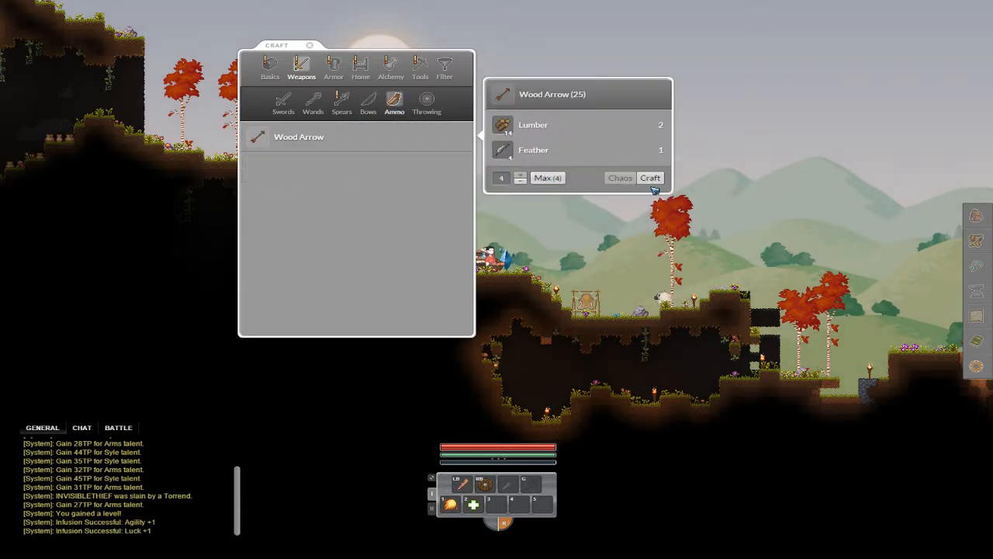
mouse_move(650, 177)
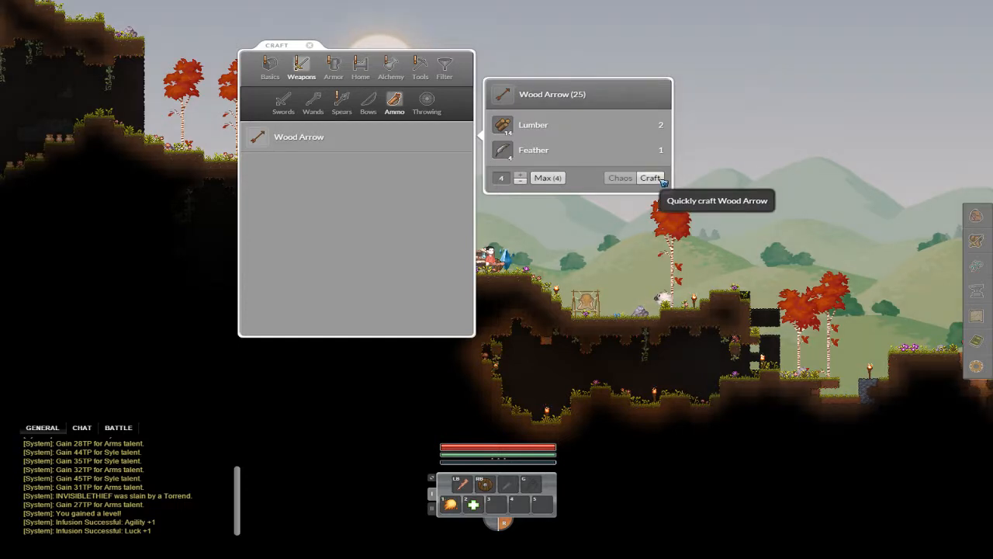
click(650, 177)
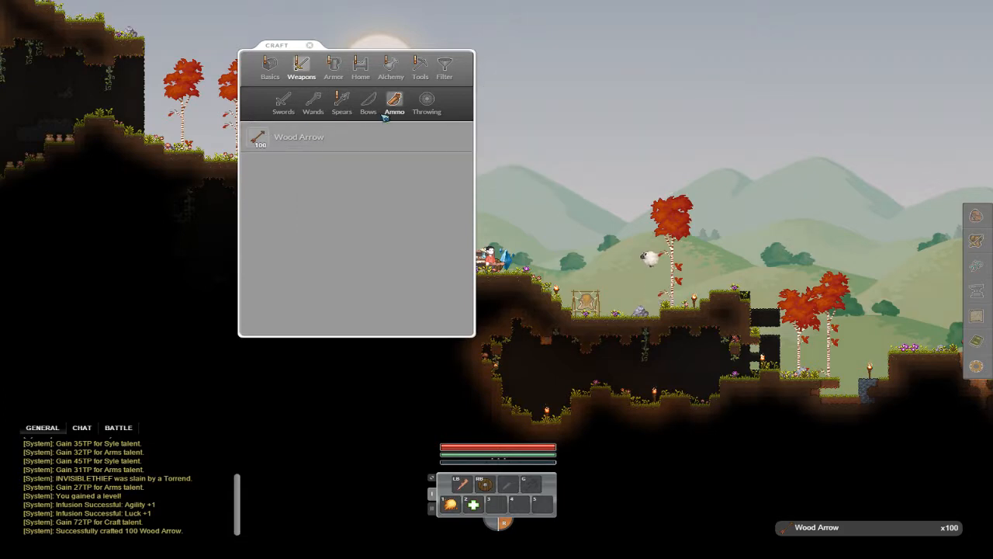
Quick-craft a Bone Bow from the Bows recipes
click(368, 106)
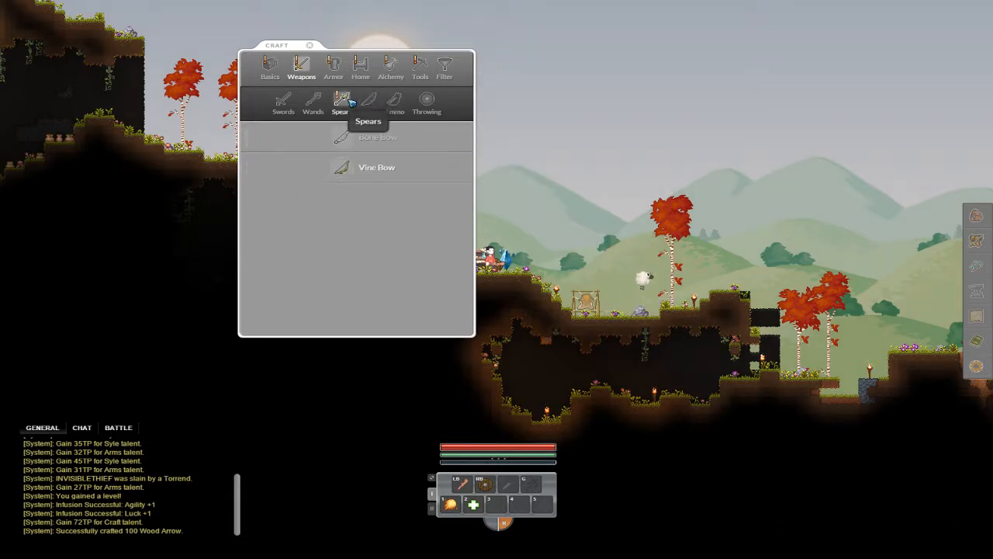
click(310, 43)
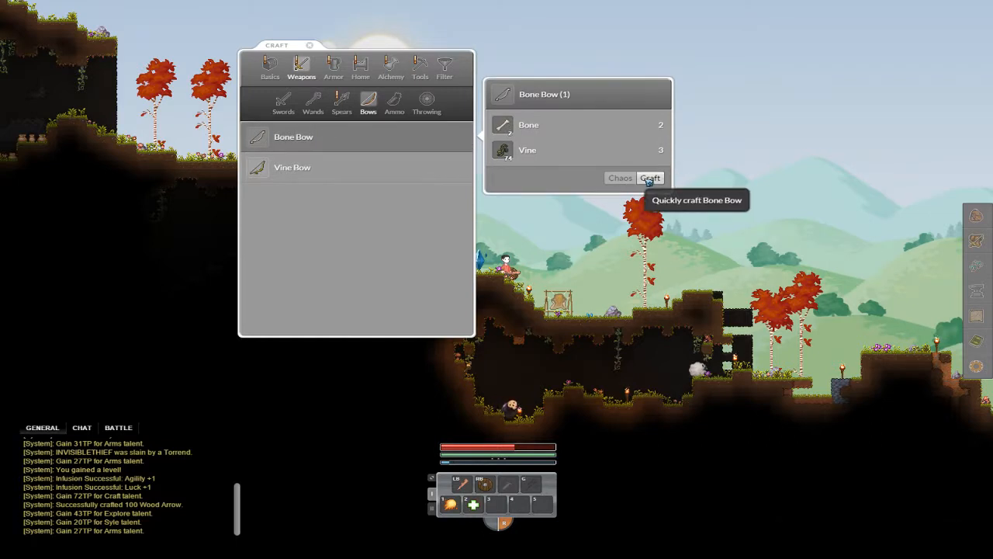
click(650, 177)
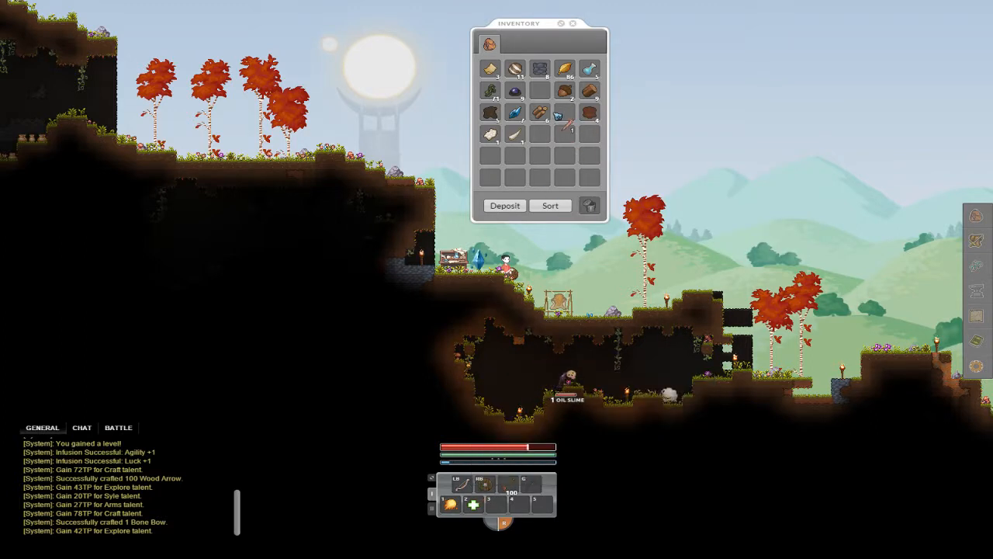
mouse_move(565, 112)
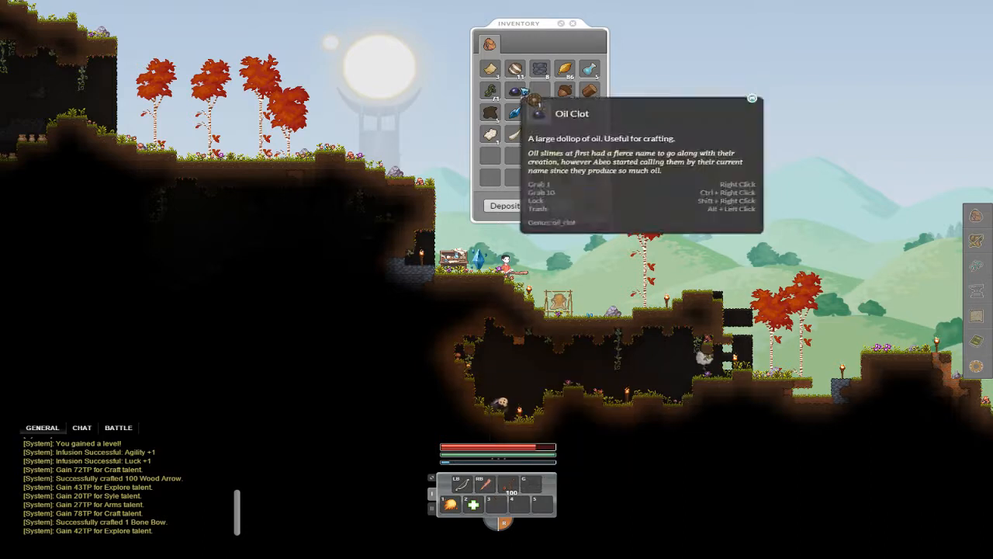
Bring up the inventory to read the Oil Clot tooltip
click(573, 23)
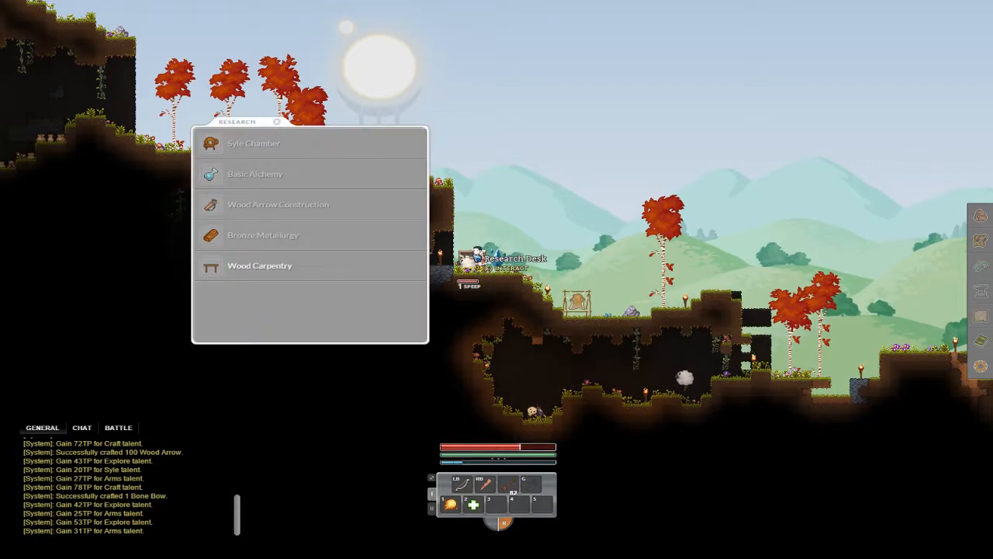
Review Syle Chamber, Basic Alchemy, Wood Arrow Construction and Bronze Metallurgy, then research Wood Carpentry
click(254, 143)
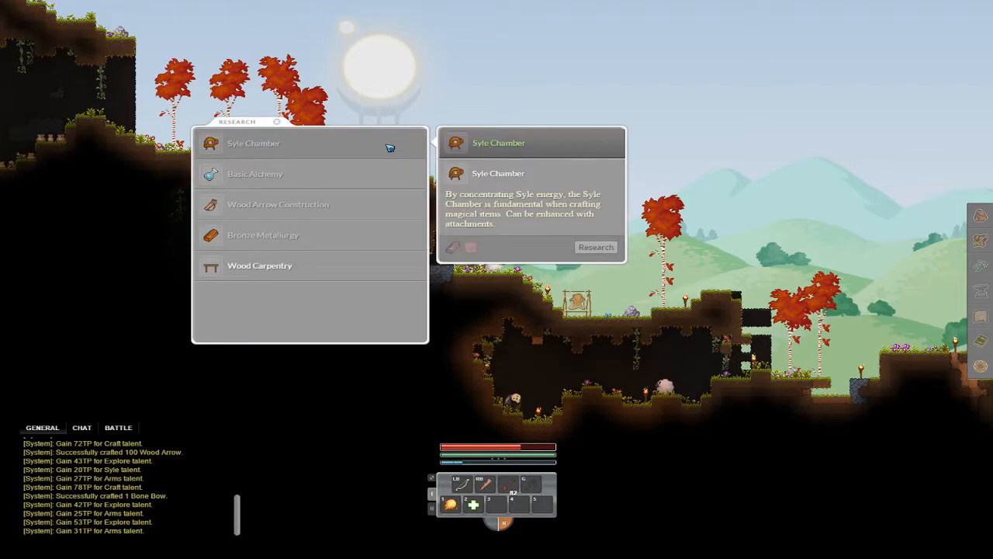
click(254, 174)
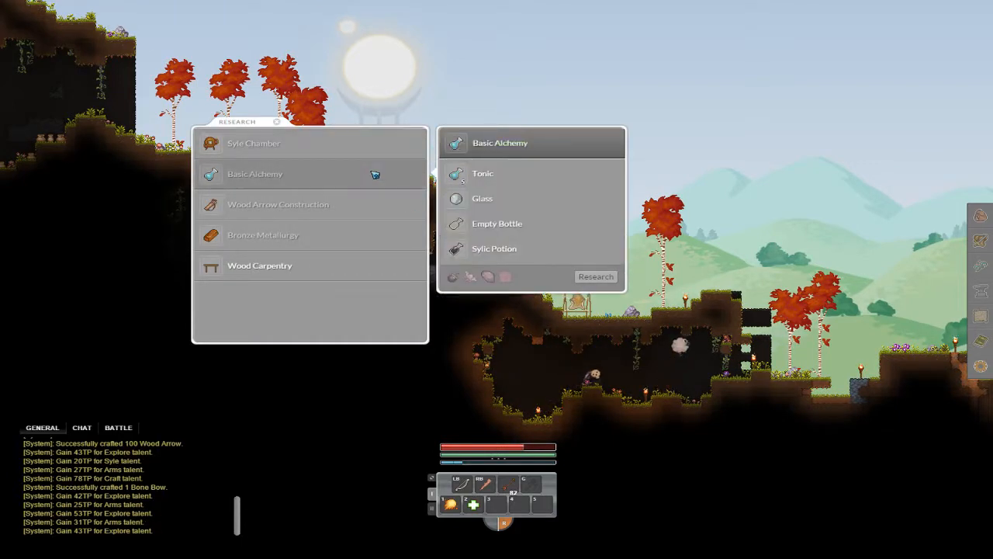
click(278, 205)
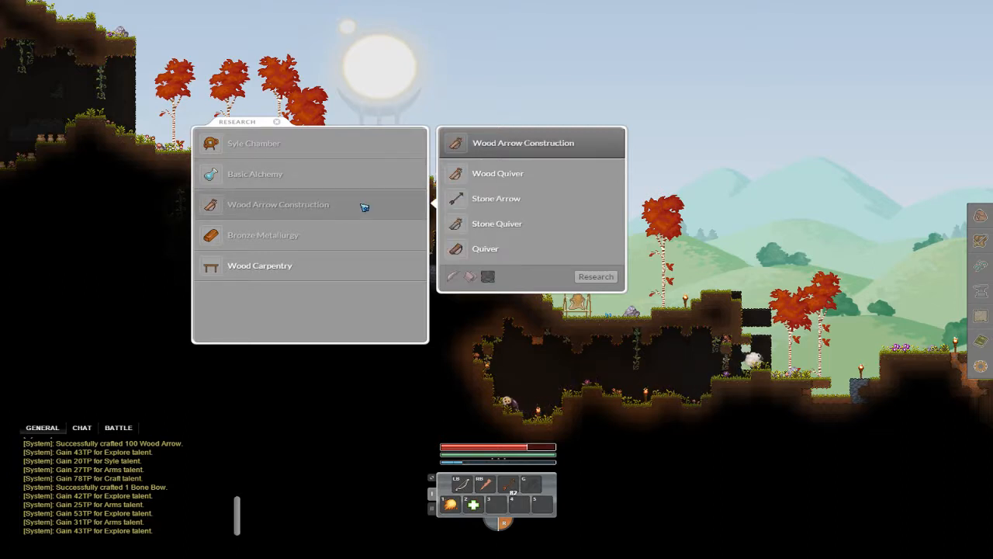
click(264, 235)
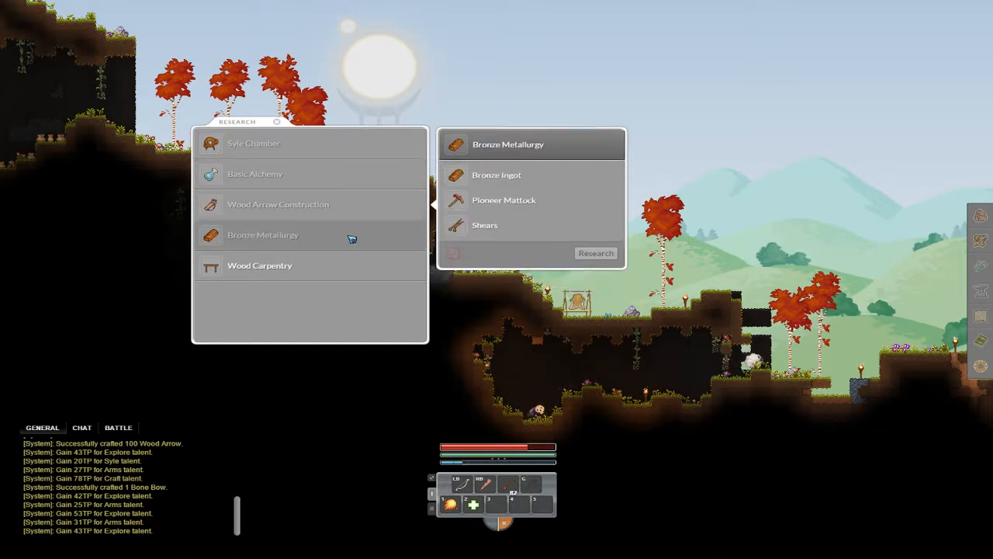
click(259, 266)
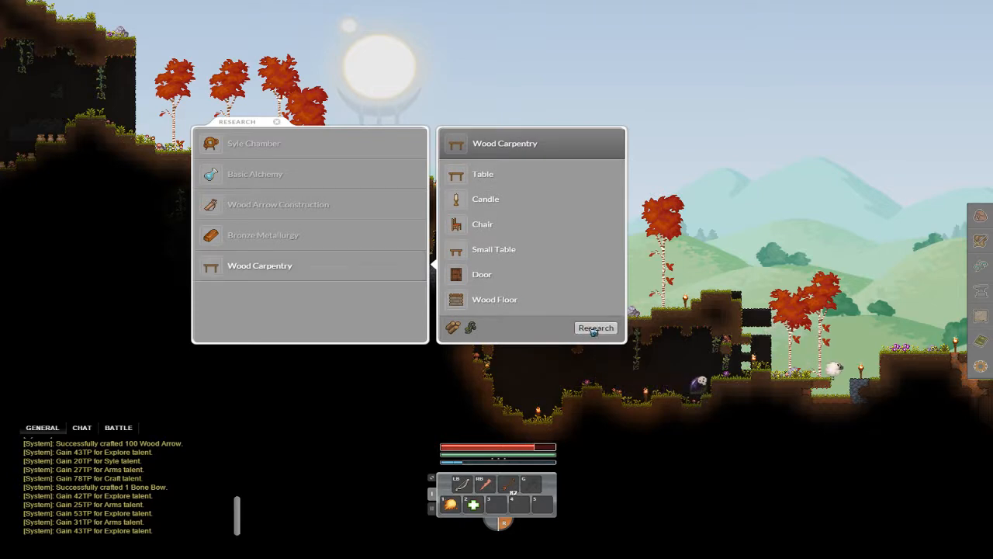
click(596, 326)
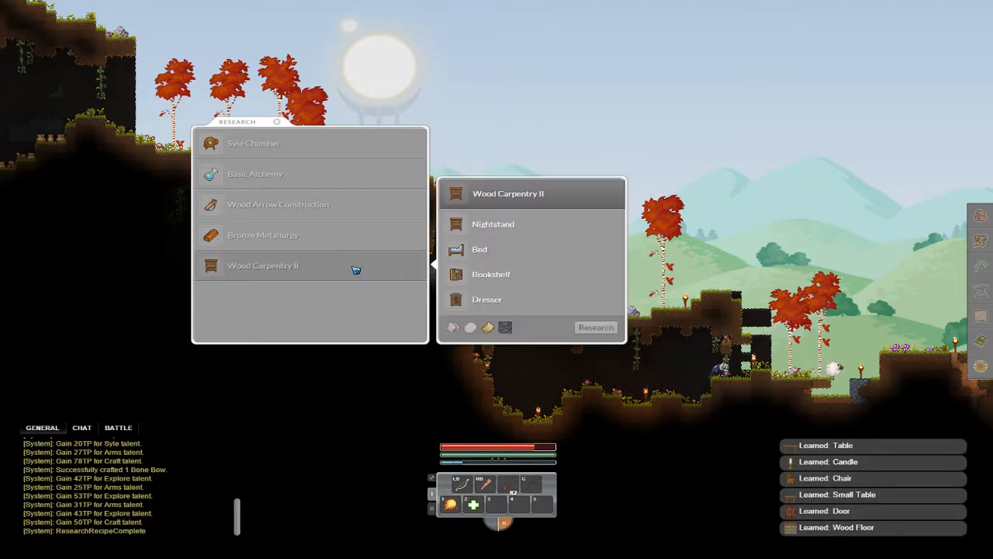
Review Bronze Metallurgy, Wood Carpentry II and Wood Arrow Construction requirements
click(264, 234)
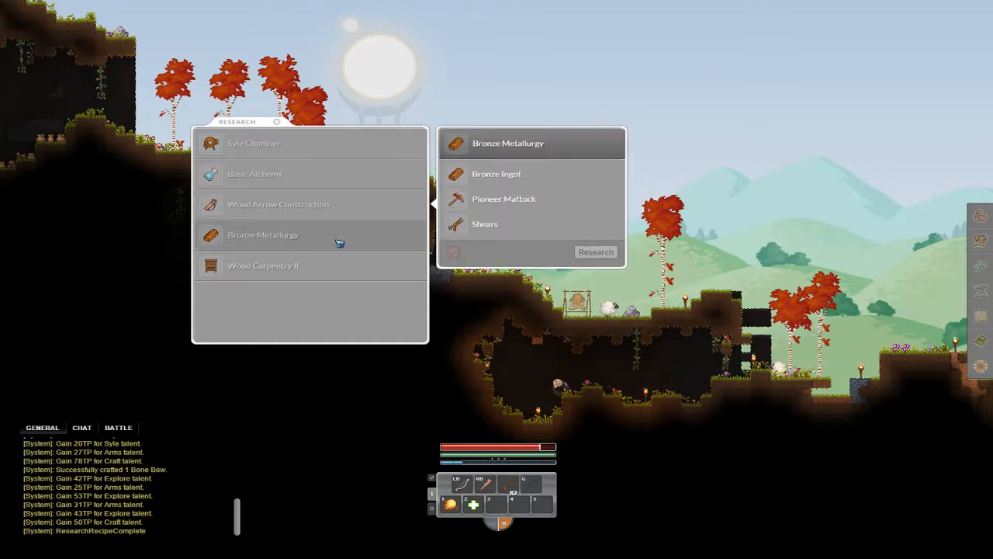
click(264, 266)
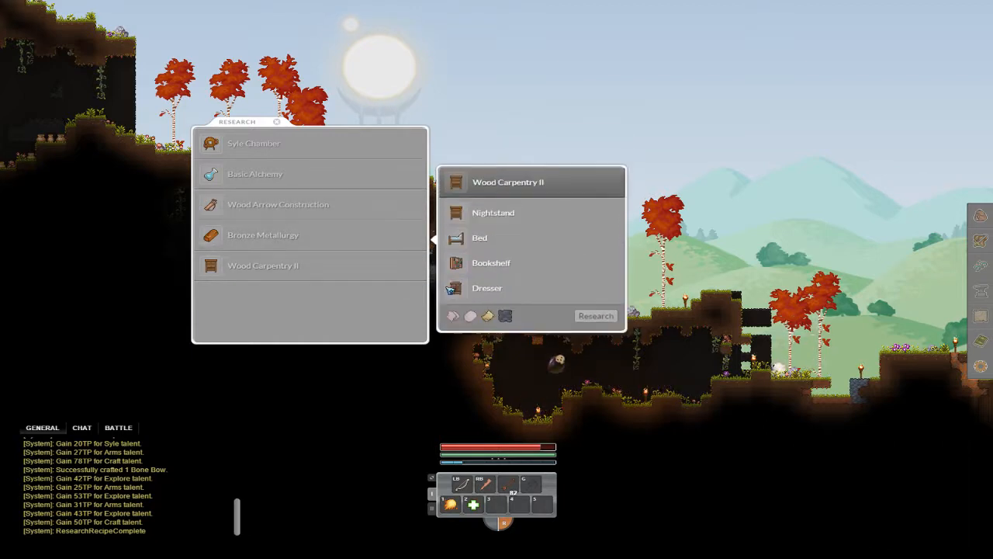
click(278, 205)
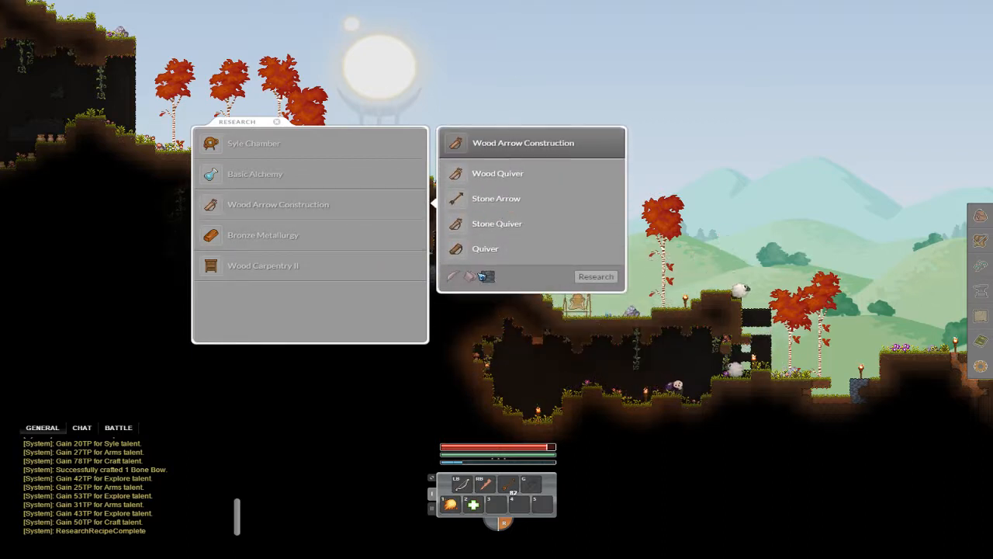
mouse_move(456, 277)
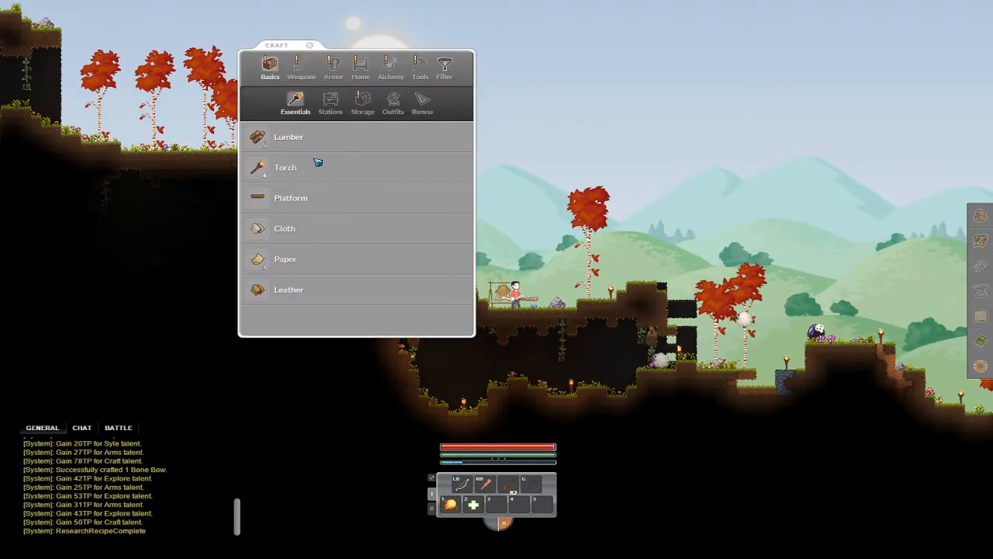
Quick-craft 2 Leather from Basics > Essentials
click(289, 290)
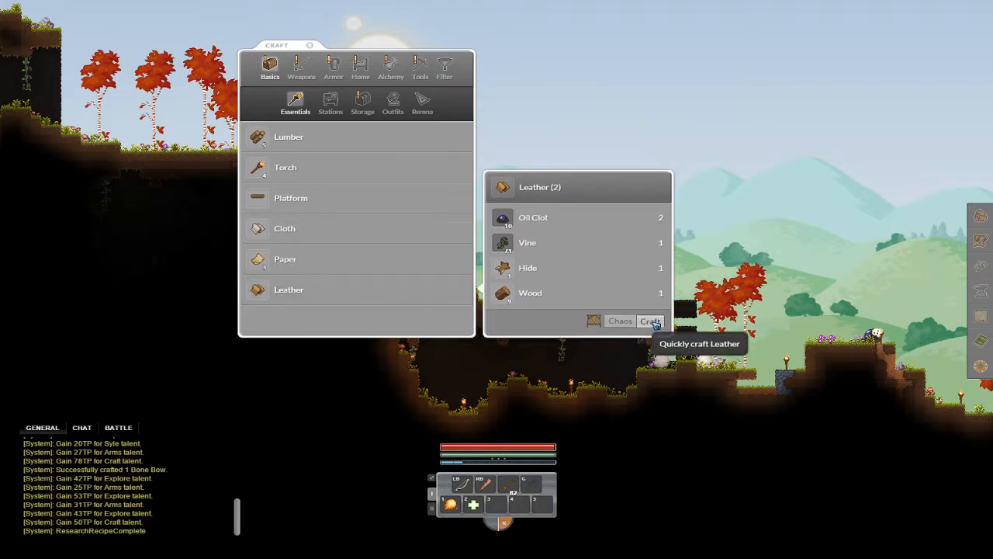
click(651, 319)
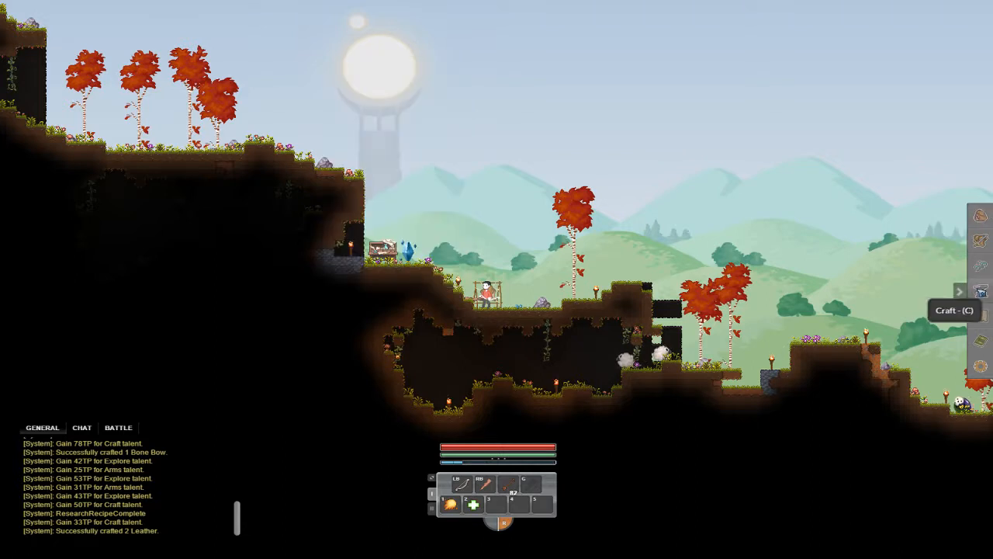
click(981, 292)
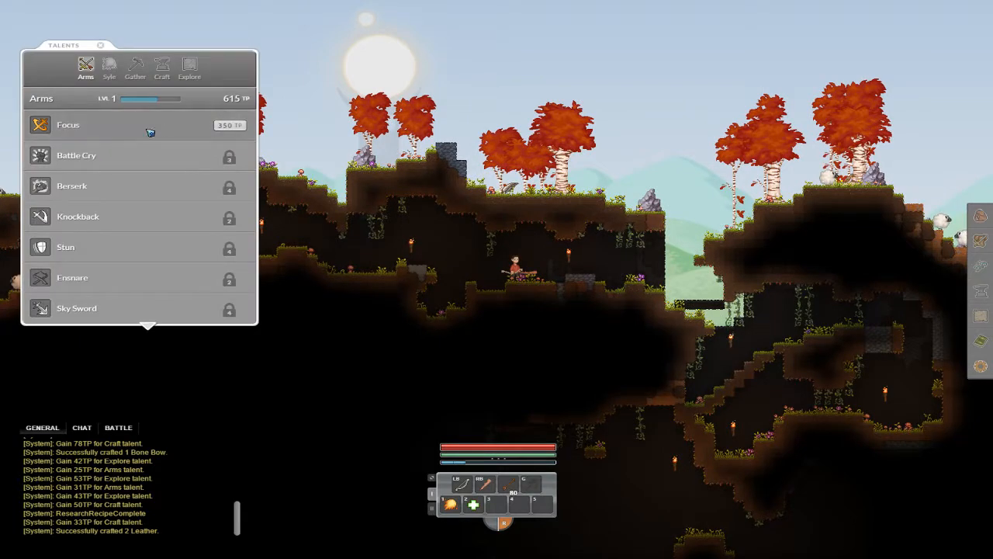
Learn the 500 TP Ledge Grab talent on the Explore tree and close Talents
click(189, 69)
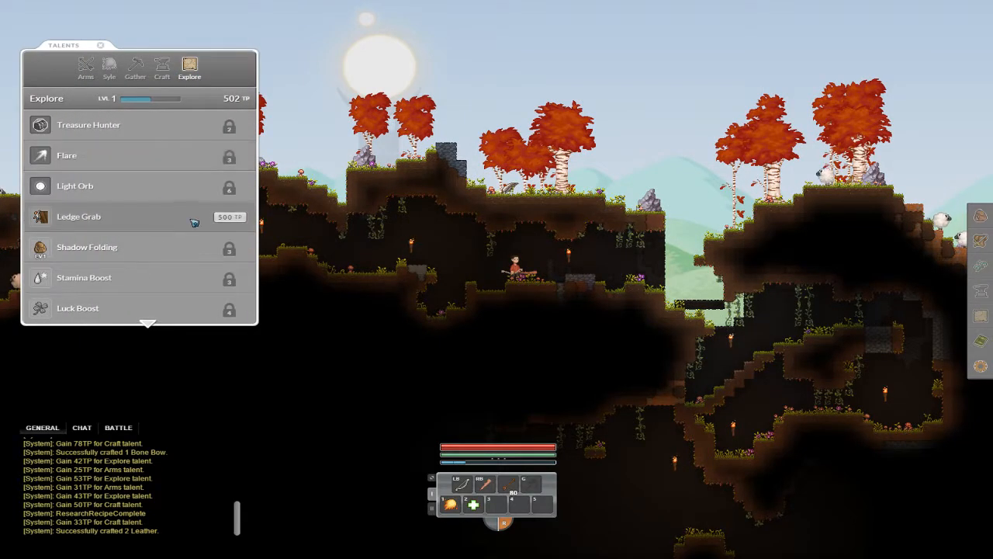
click(194, 217)
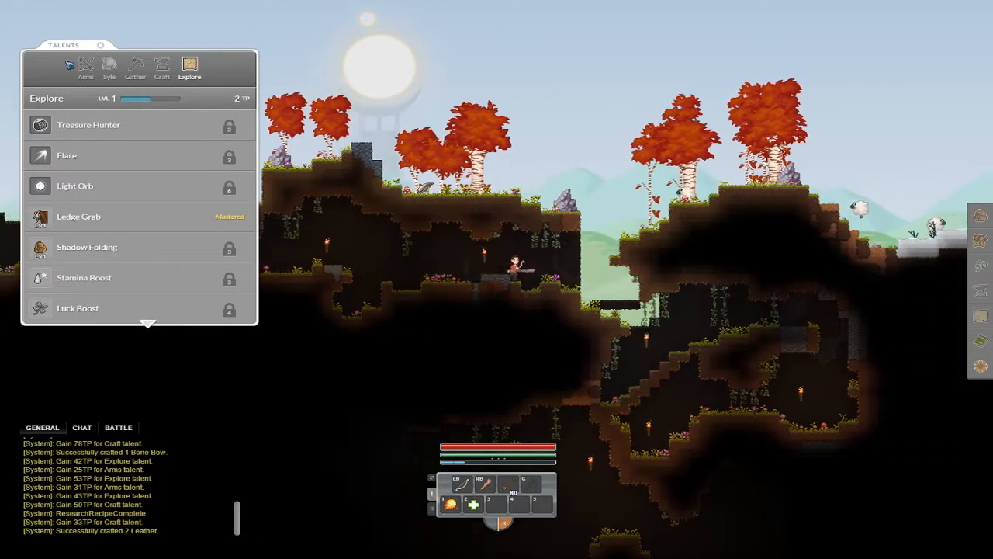
click(99, 45)
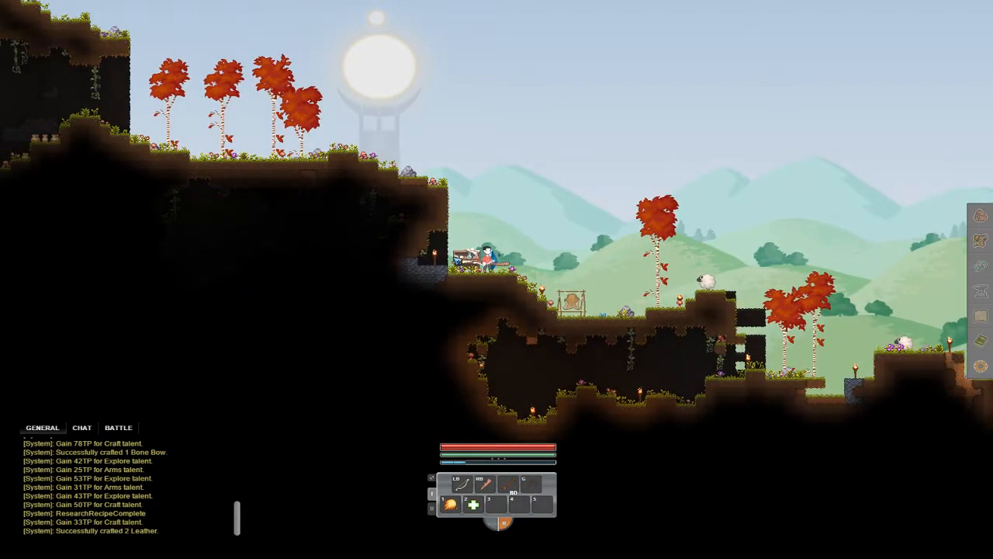
Review Bronze Metallurgy, Wood Carpentry II and Basic Alchemy research topics, then close Research
click(277, 205)
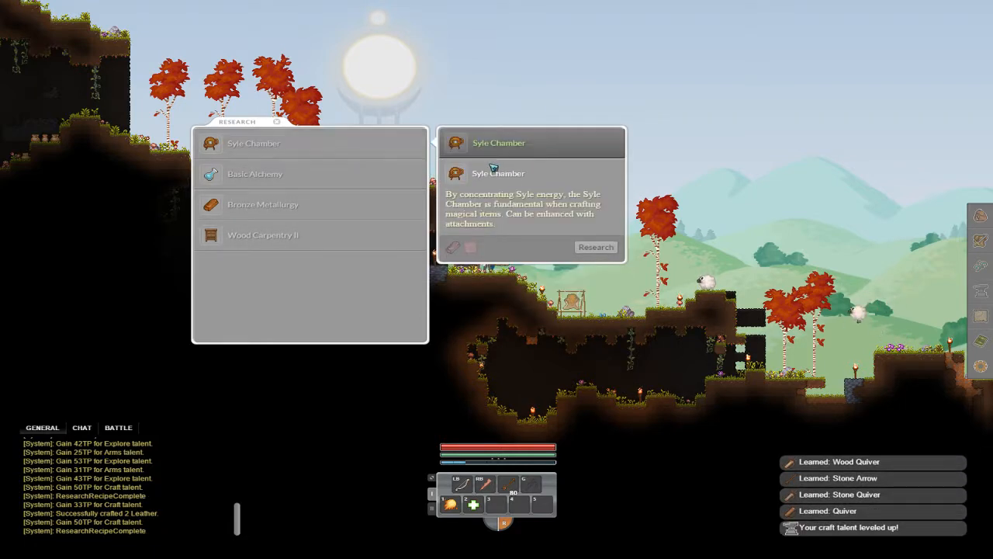
mouse_move(472, 247)
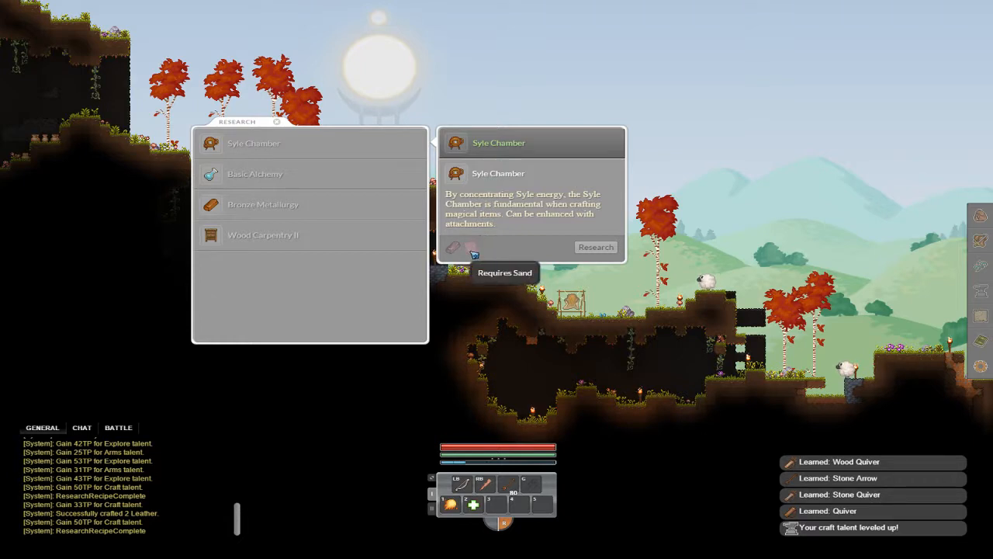
click(264, 205)
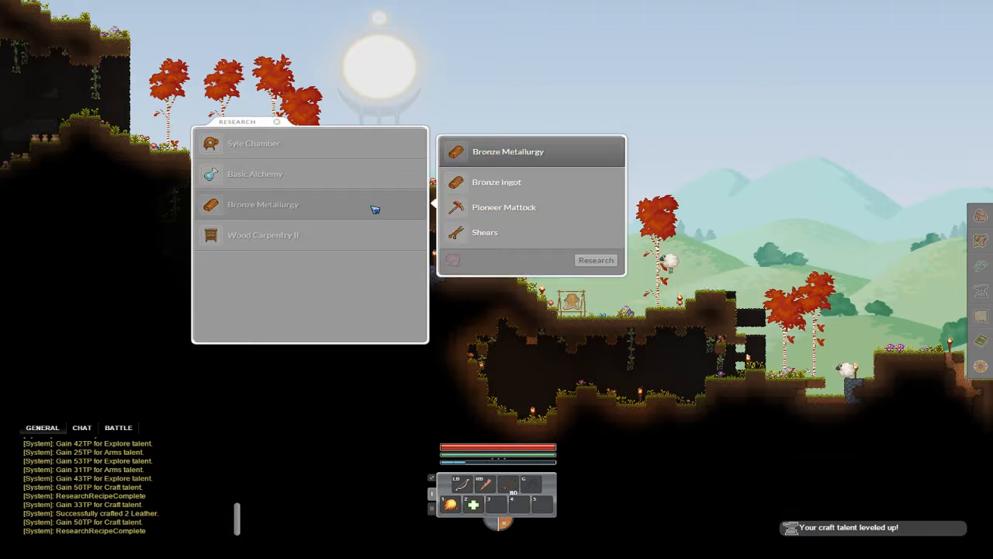
mouse_move(453, 261)
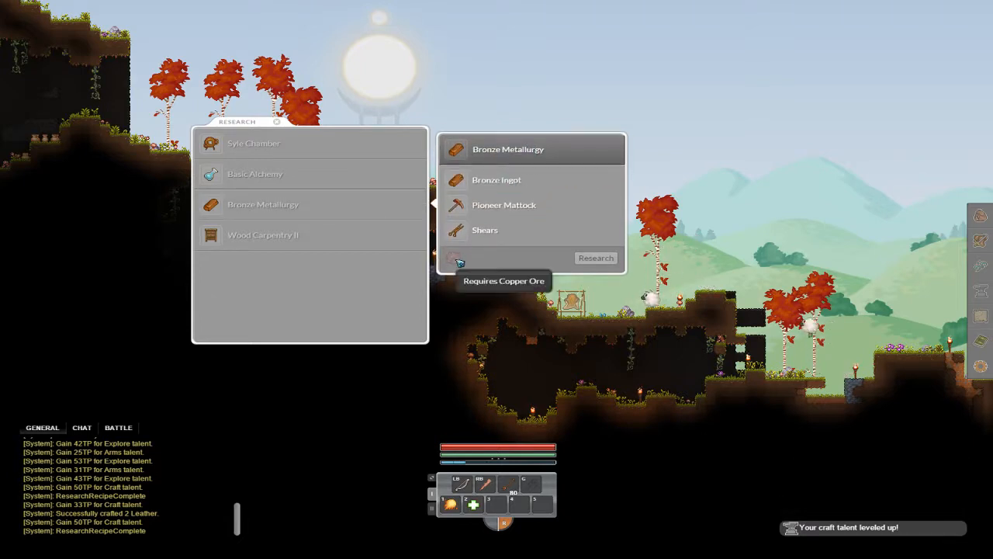
mouse_move(497, 180)
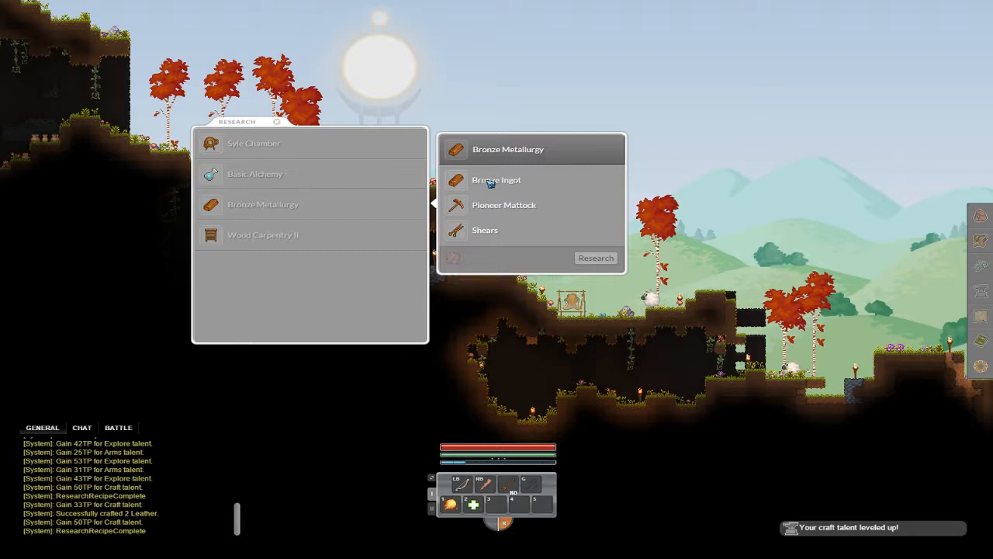
mouse_move(503, 205)
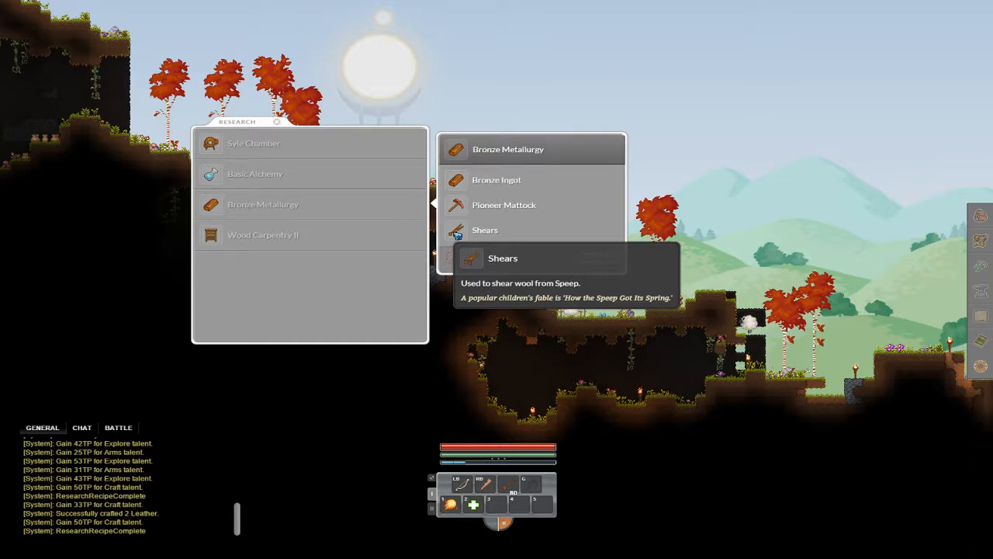
click(263, 235)
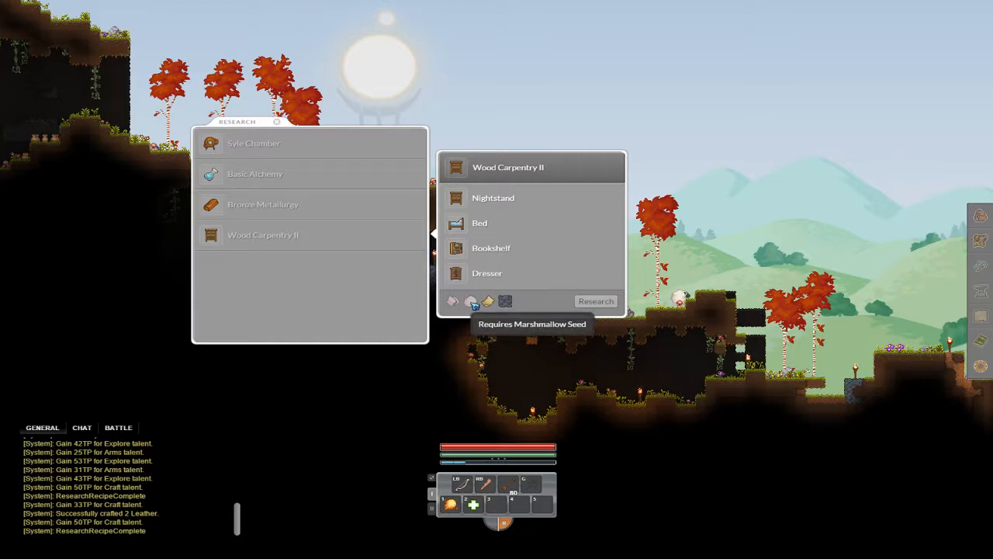
click(254, 174)
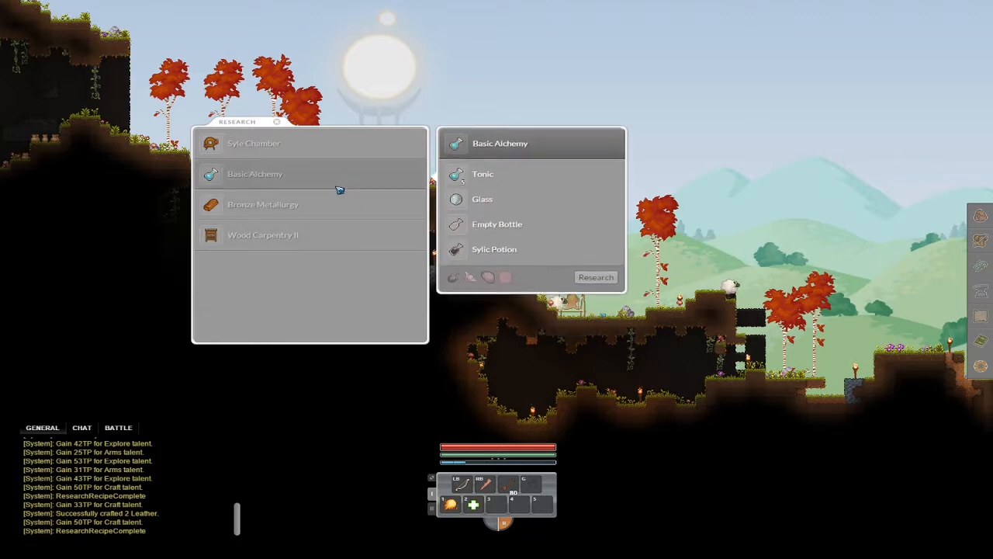
mouse_move(489, 276)
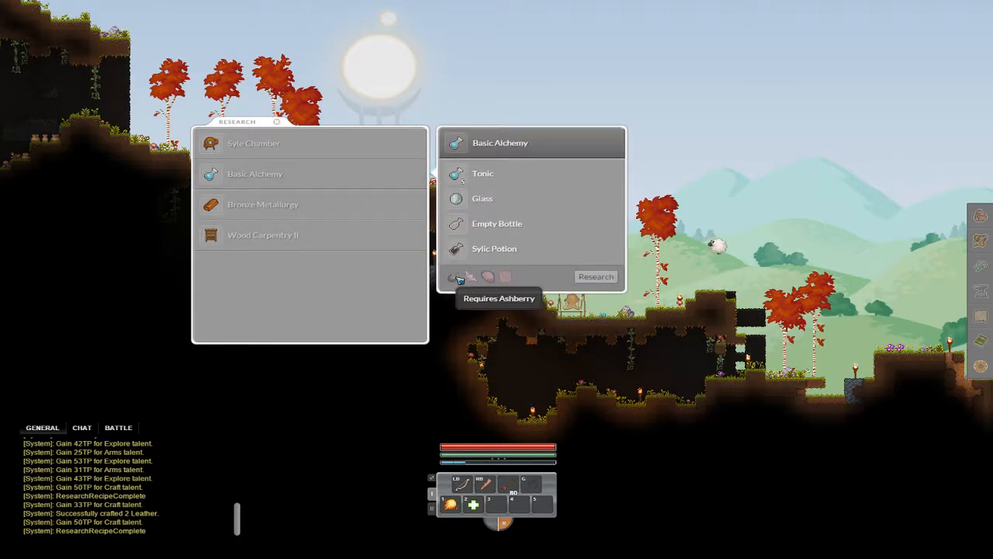
click(254, 143)
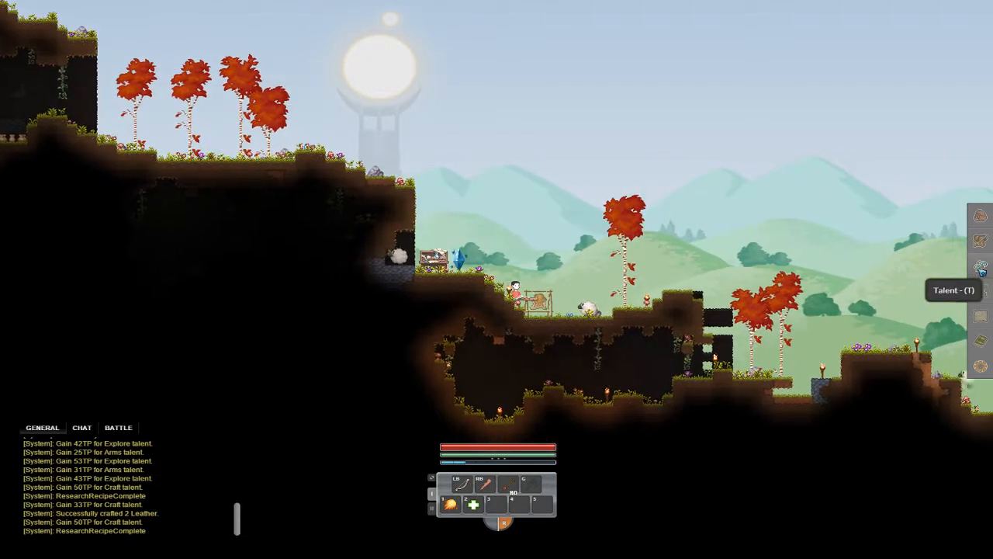
Browse the Craft, Explore, Gather, Style and Arms talent trees
click(981, 267)
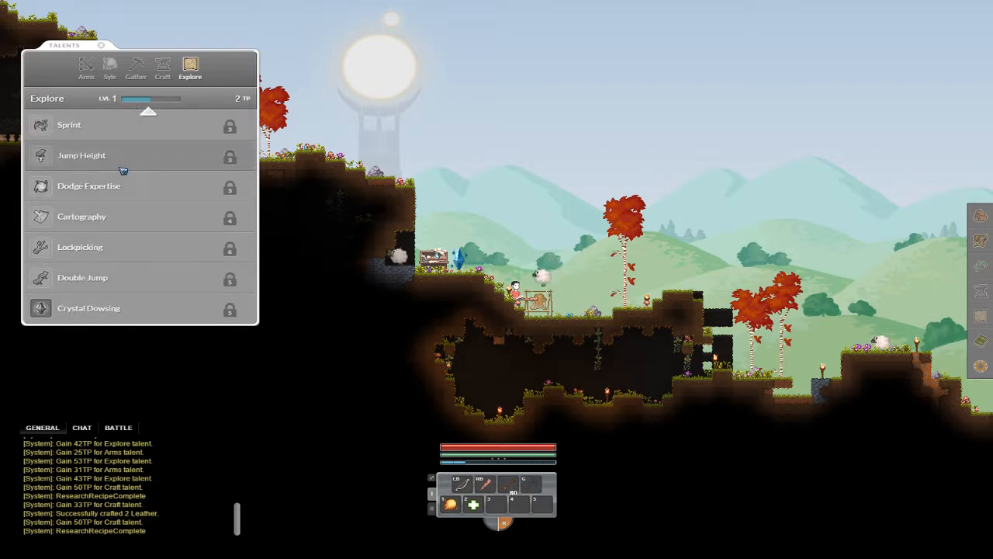
mouse_move(116, 285)
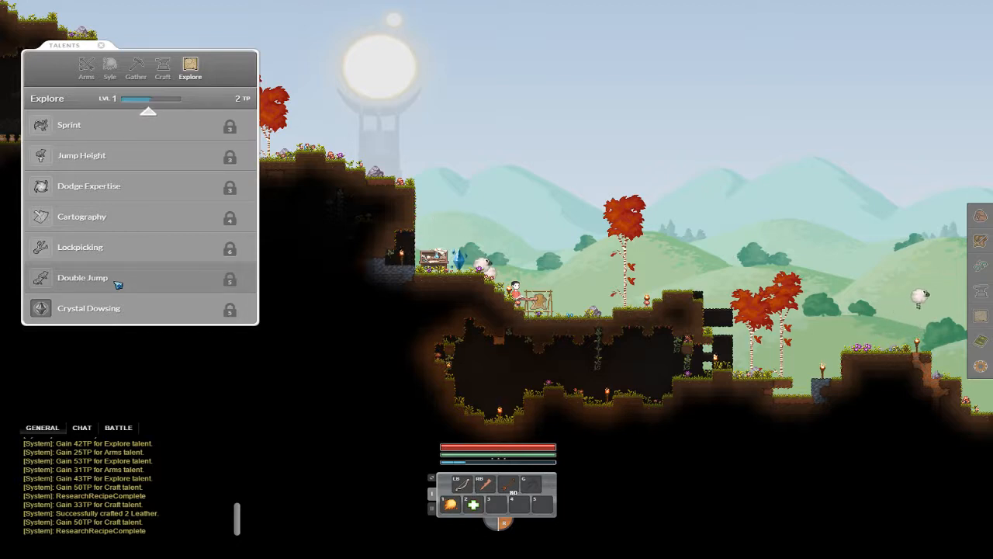
scroll(down, 3)
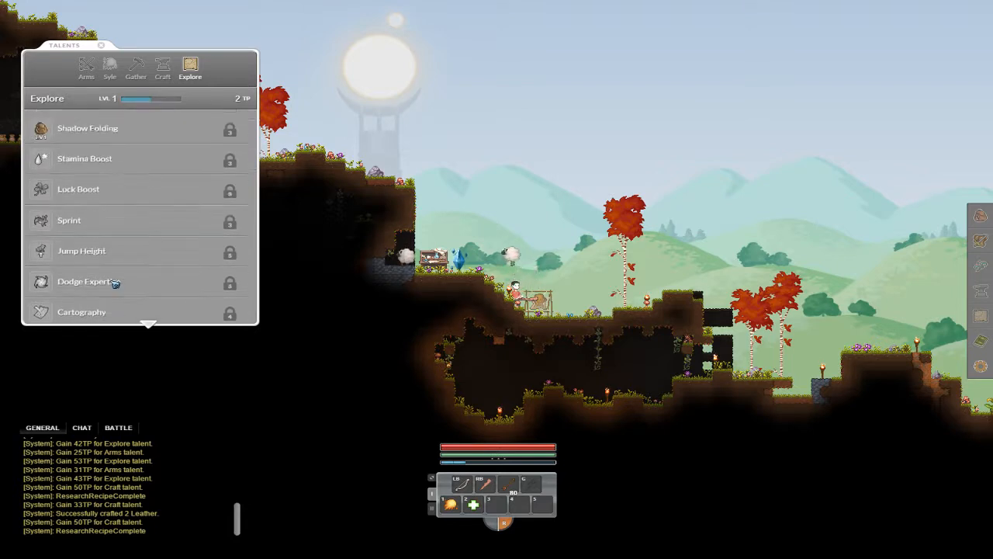
click(163, 68)
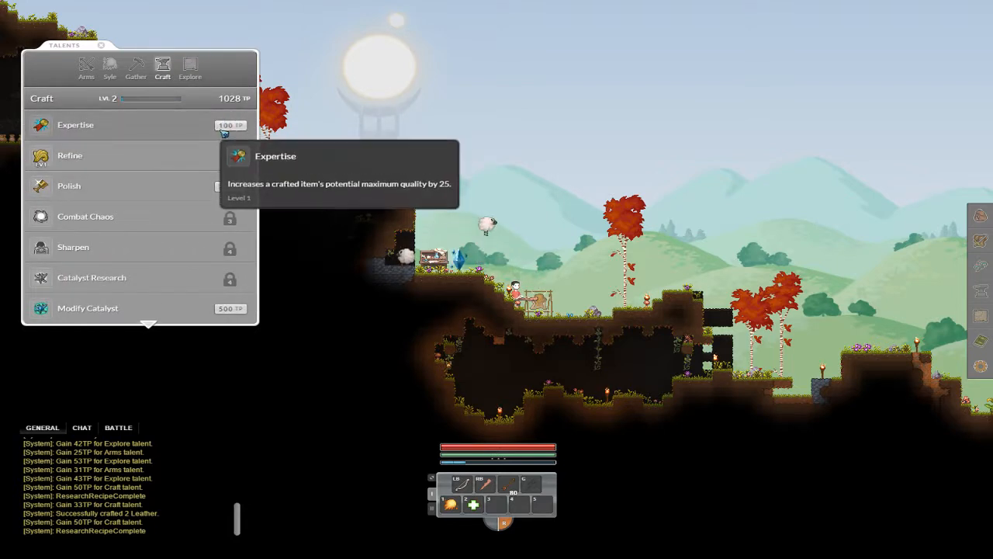
click(190, 68)
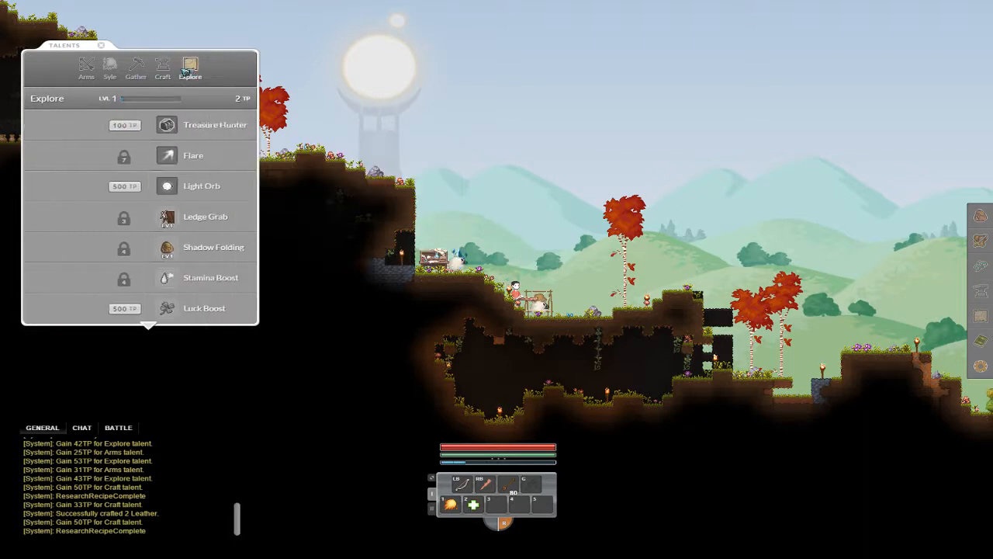
click(161, 69)
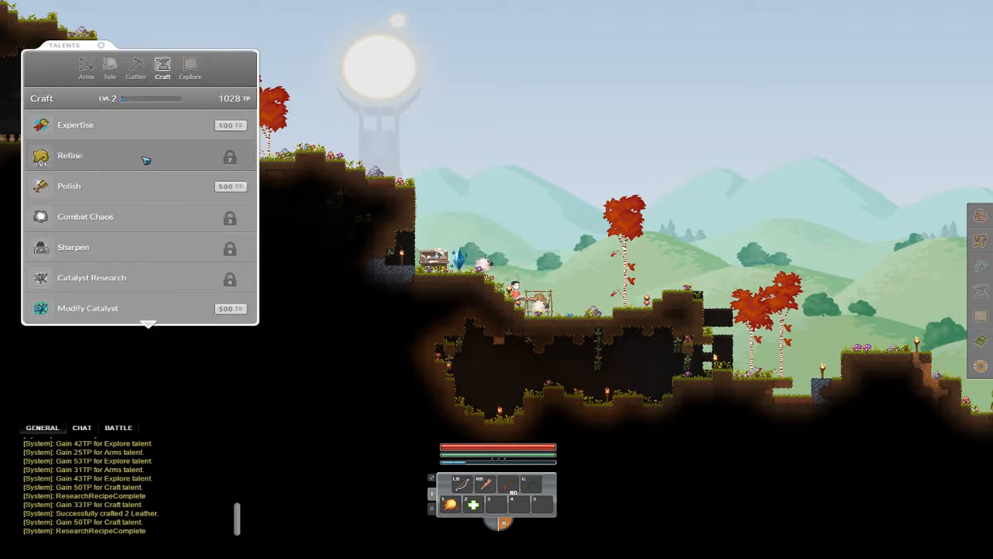
click(136, 69)
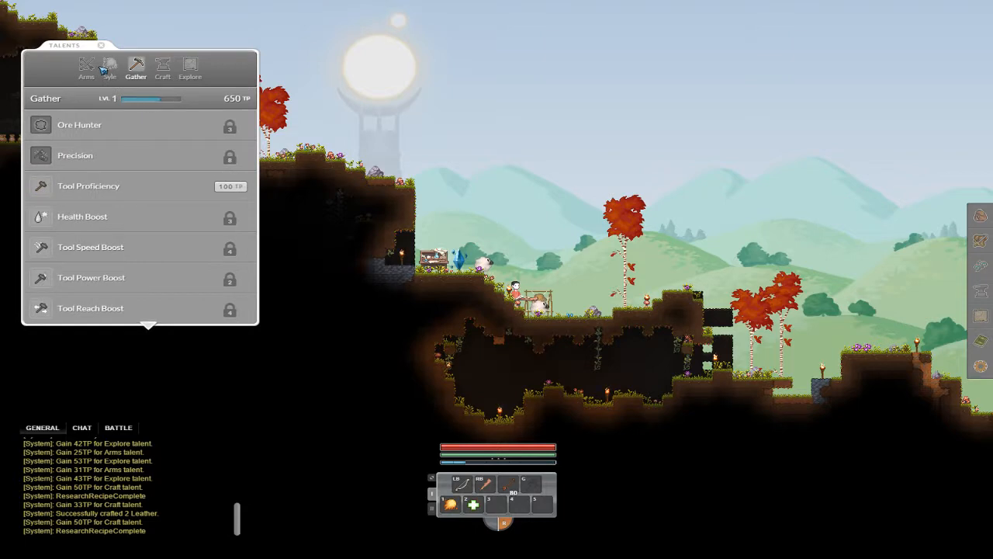
click(109, 68)
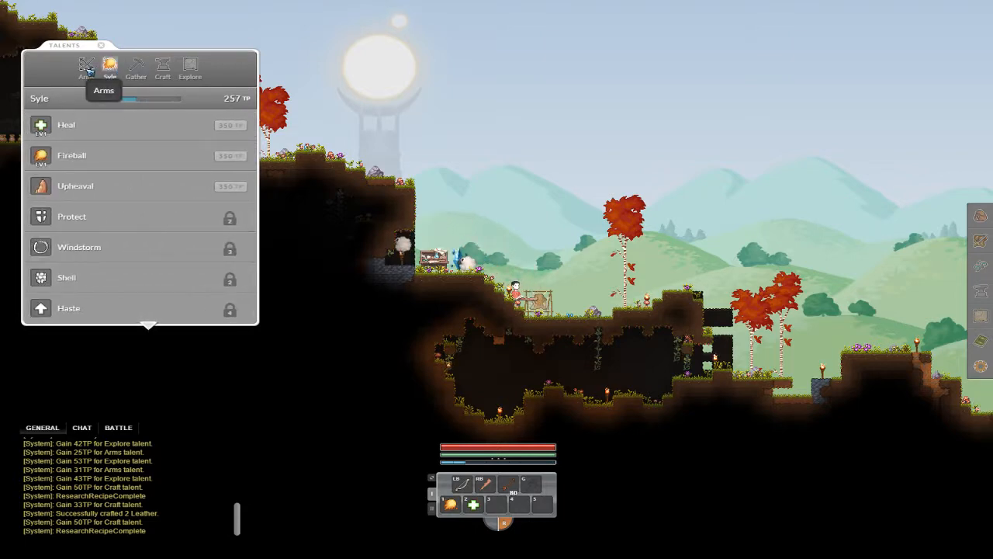
click(87, 68)
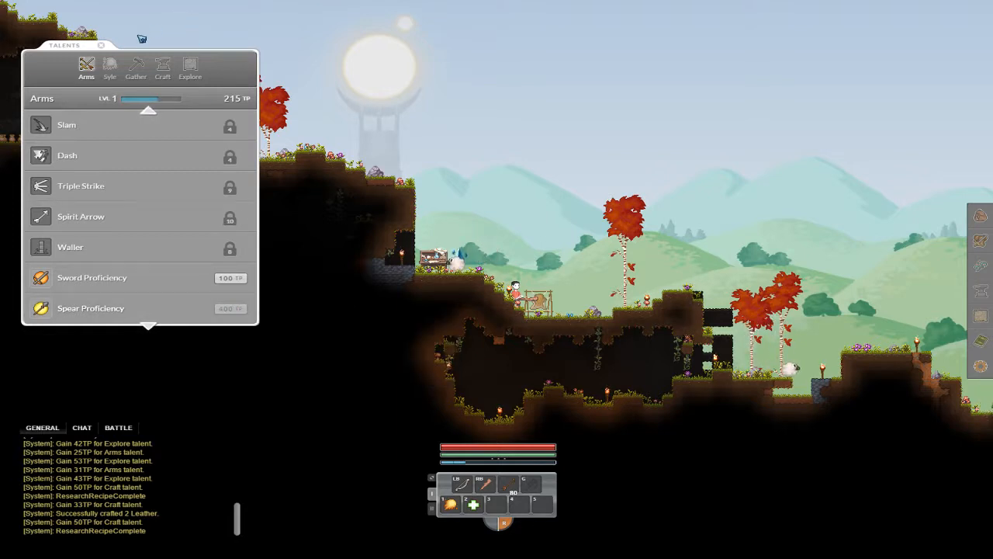
Buy Tool Proficiency with Gather points, dropping them from 650 to 50, then view Craft talents
click(109, 69)
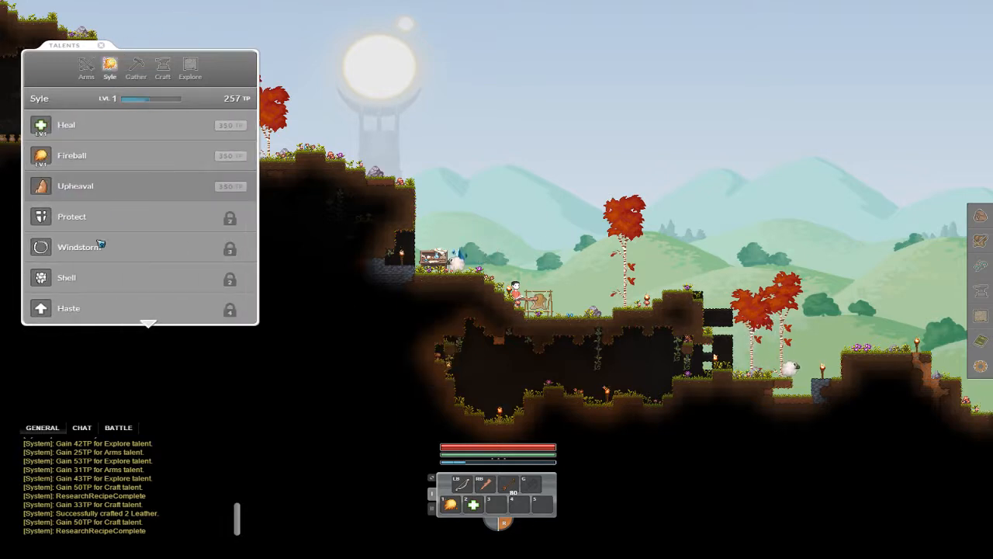
scroll(down, 3)
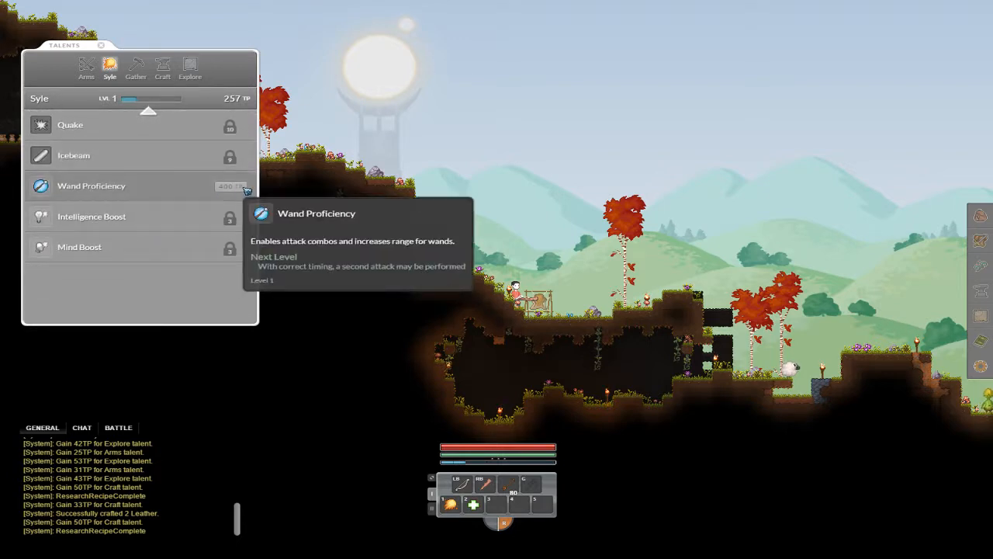
click(137, 69)
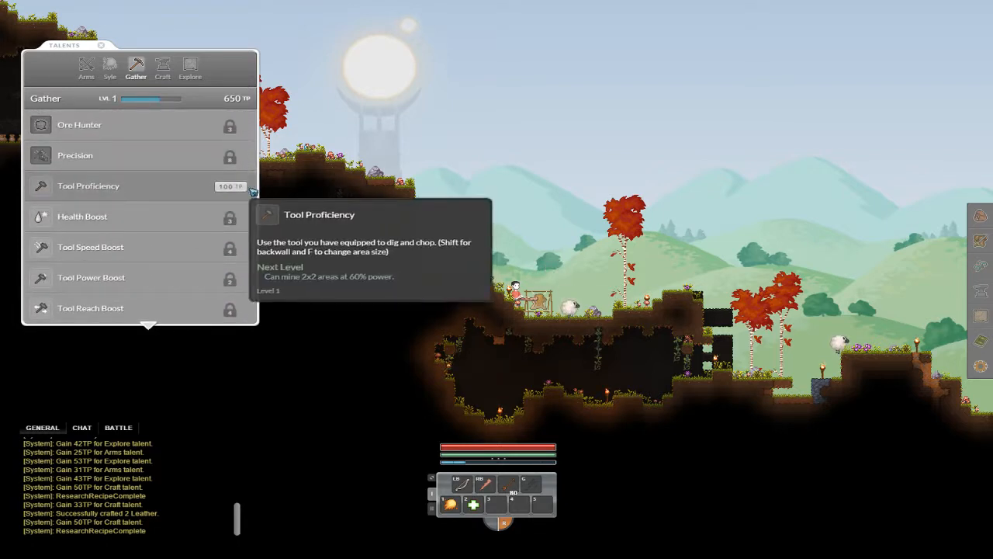
click(230, 186)
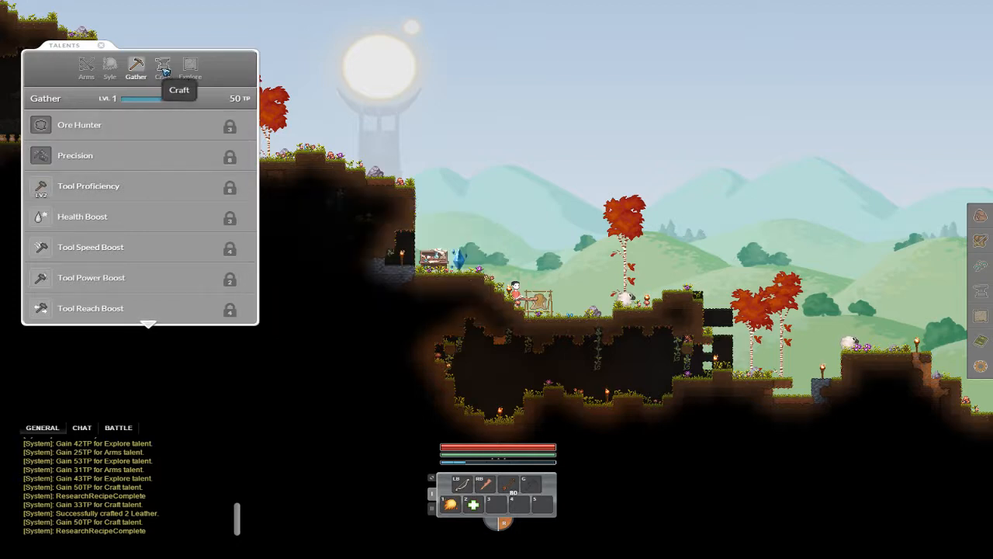
click(161, 69)
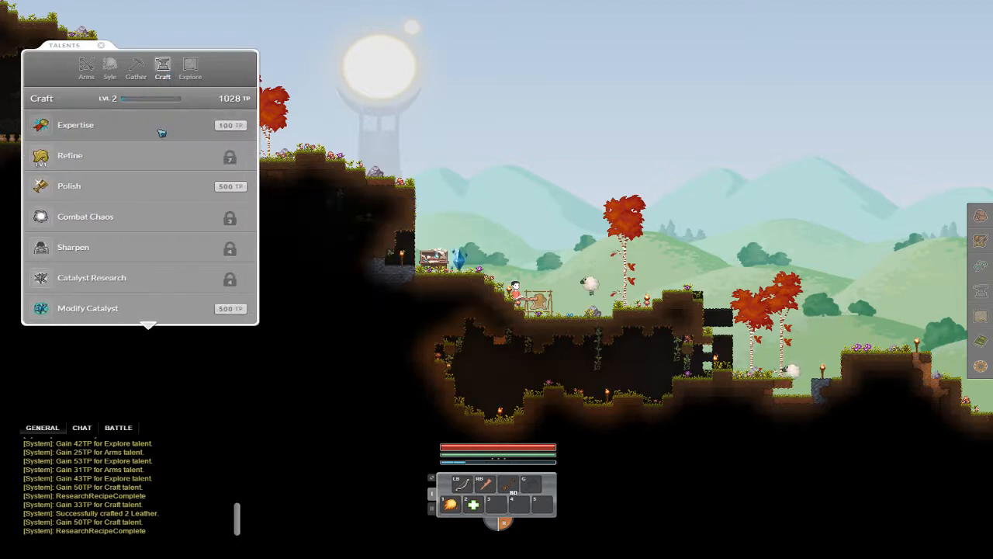
mouse_move(75, 124)
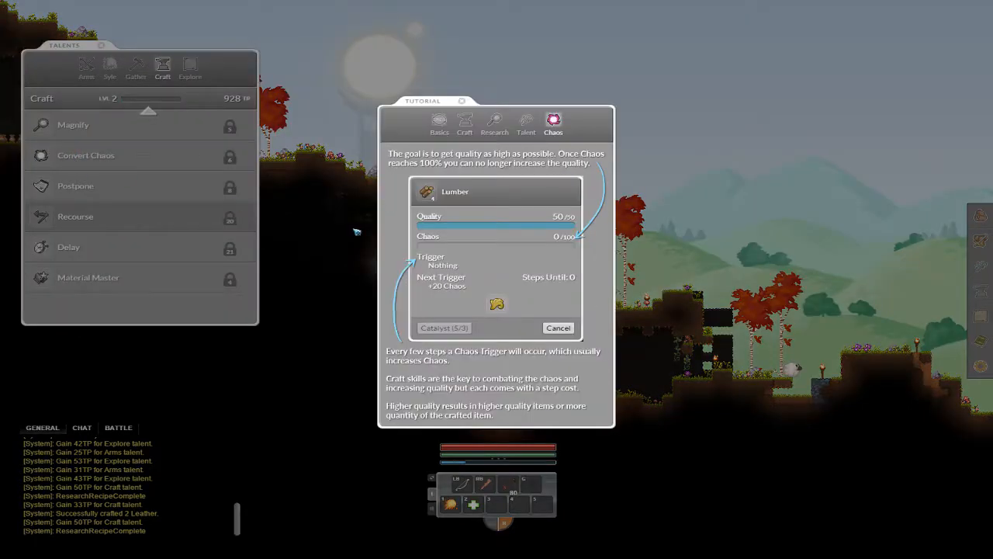
mouse_move(453, 193)
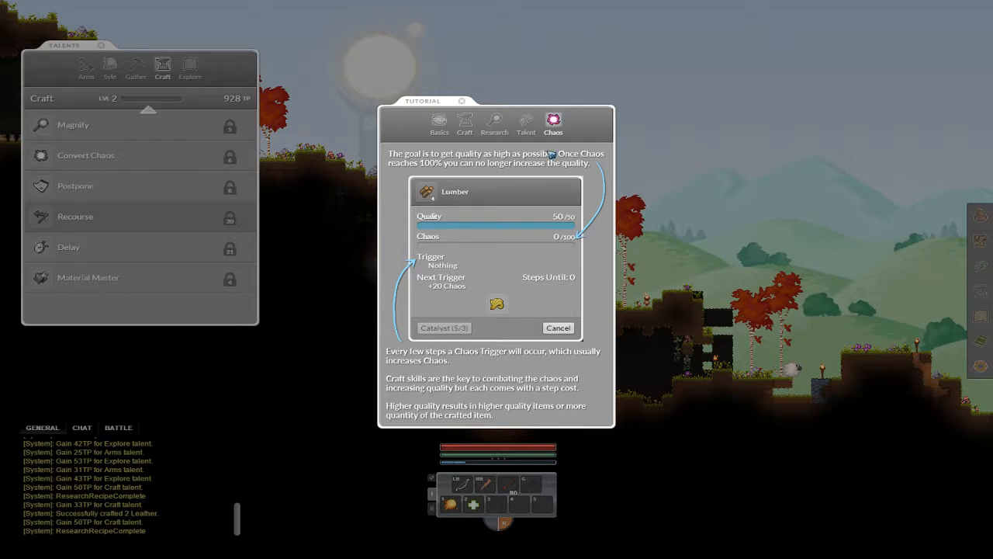
mouse_move(552, 121)
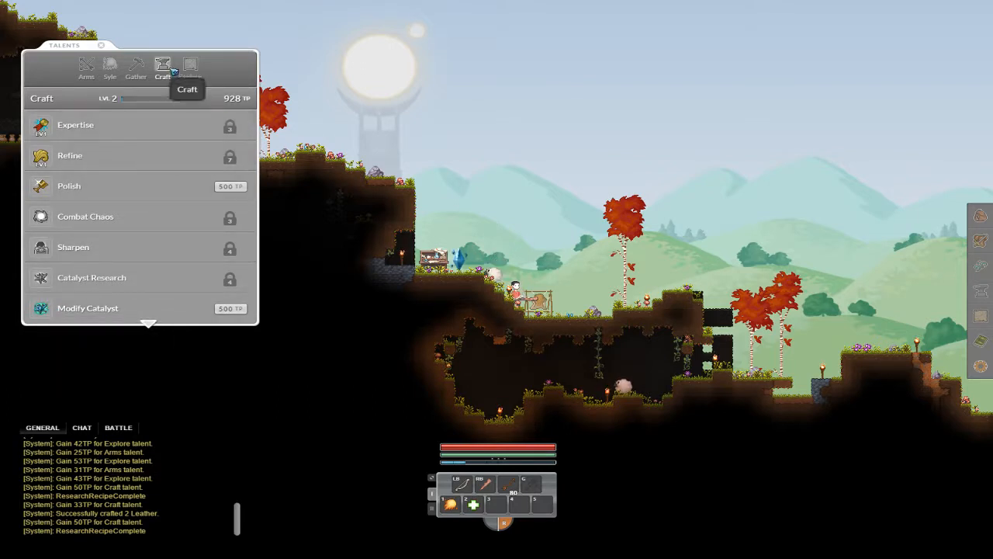
Close the talents window so no menus cover the world
click(189, 68)
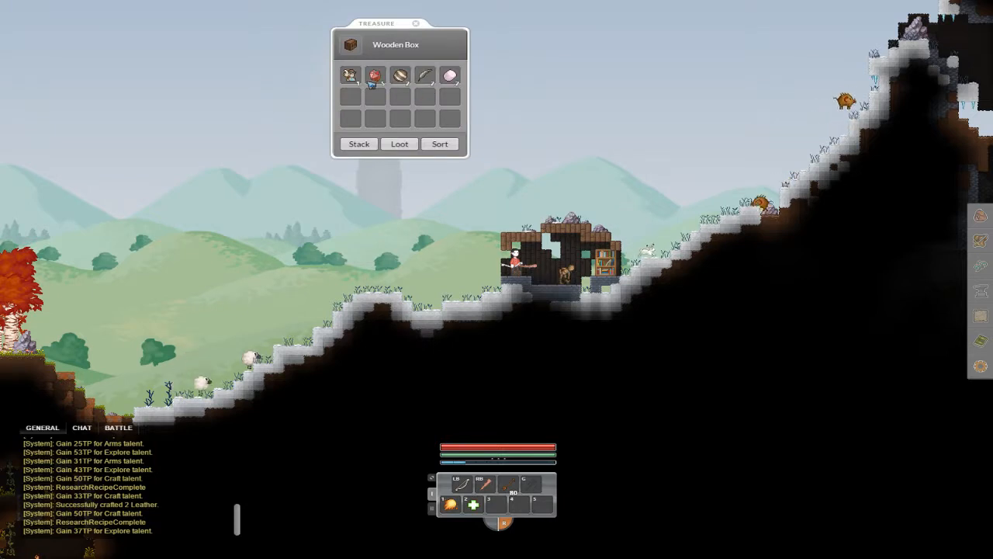
mouse_move(375, 75)
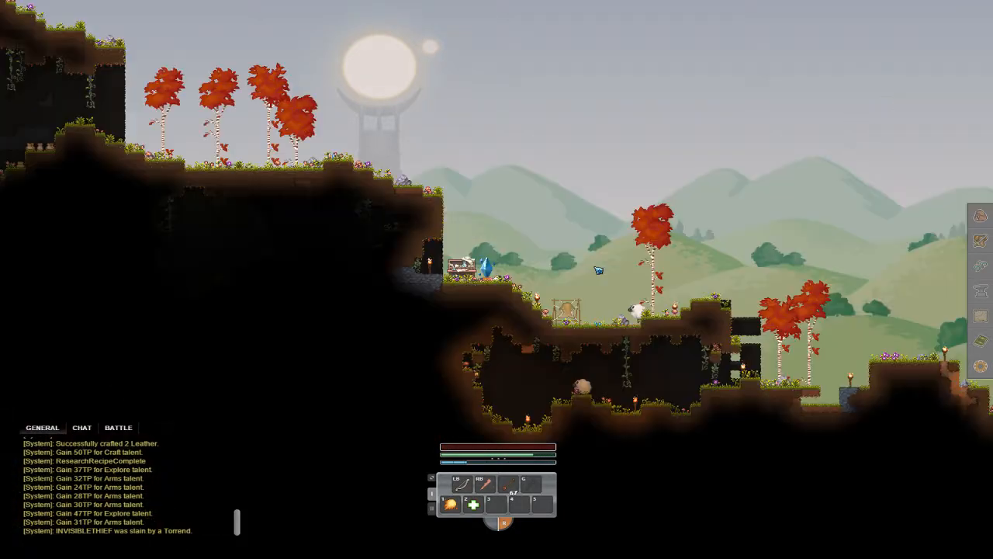
mouse_move(979, 214)
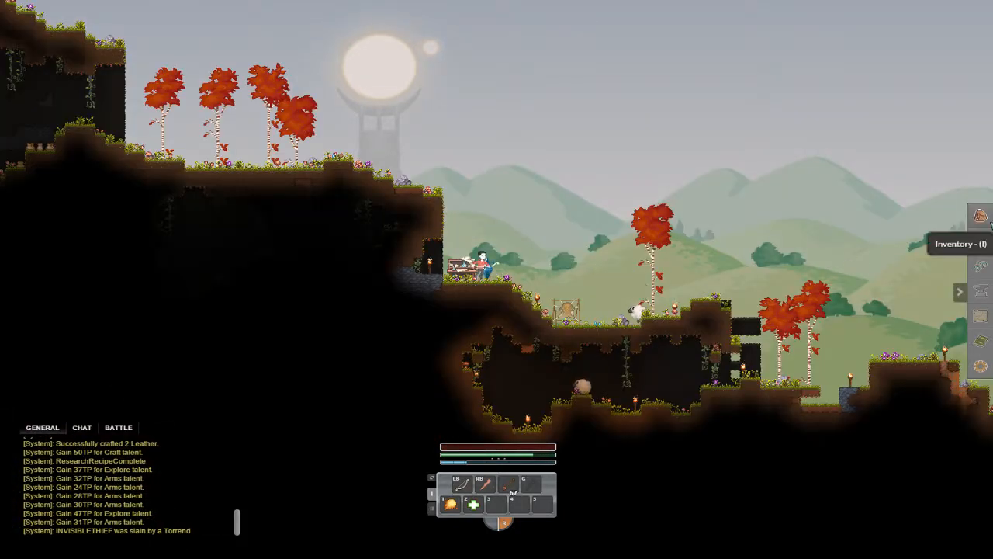
Bring up the inventory window showing the collected items
click(979, 216)
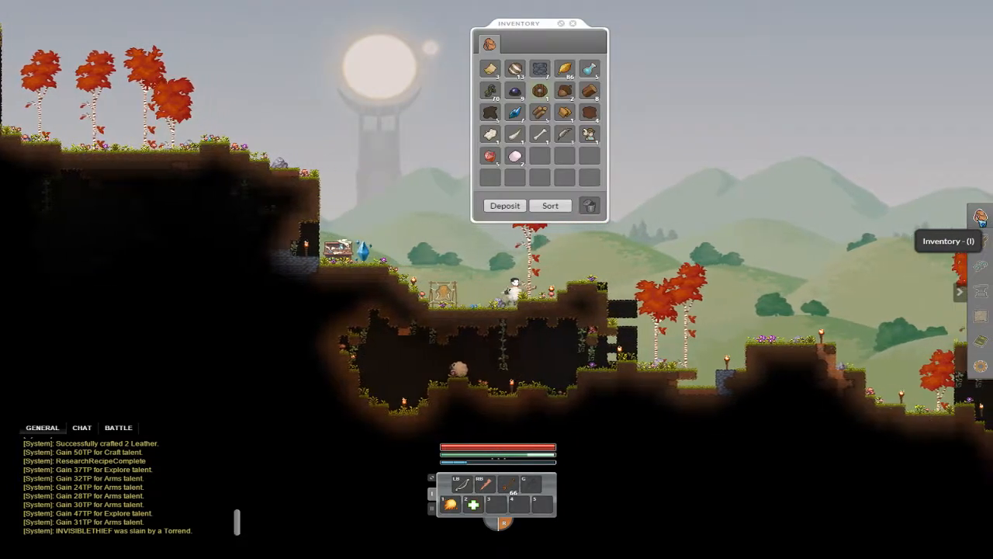
mouse_move(590, 134)
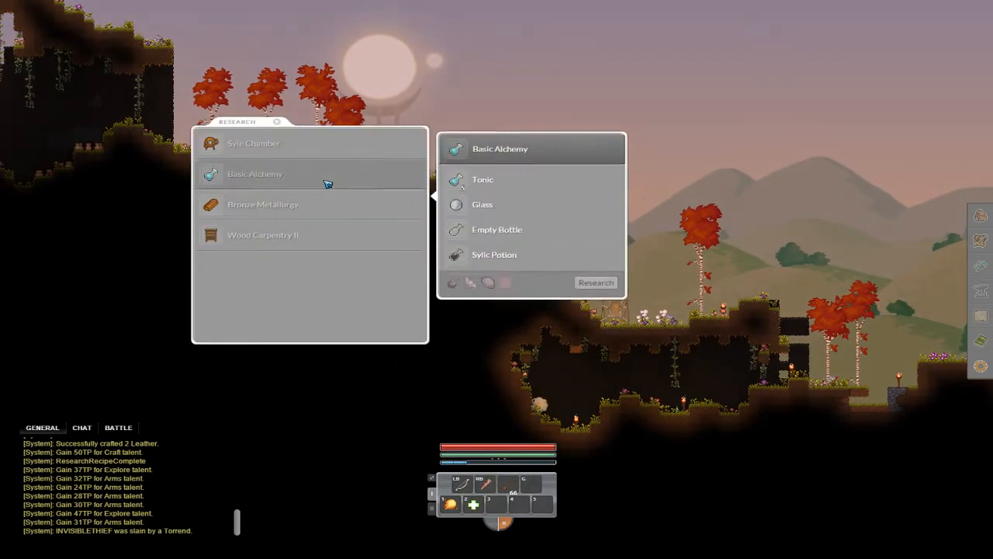
Review Bronze Metallurgy and Basic Alchemy research, then show the Essentials recipes with Cloth from Wool
click(263, 205)
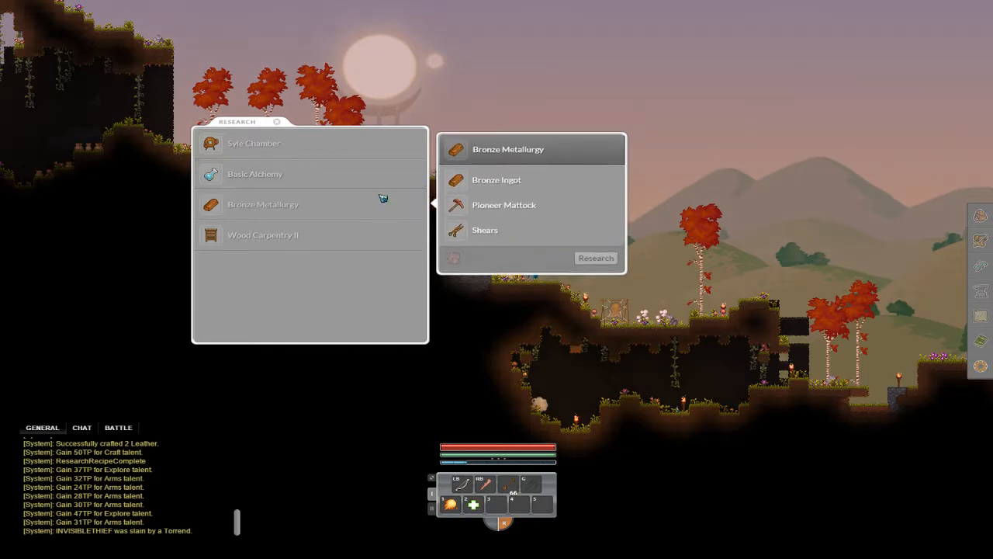
click(255, 174)
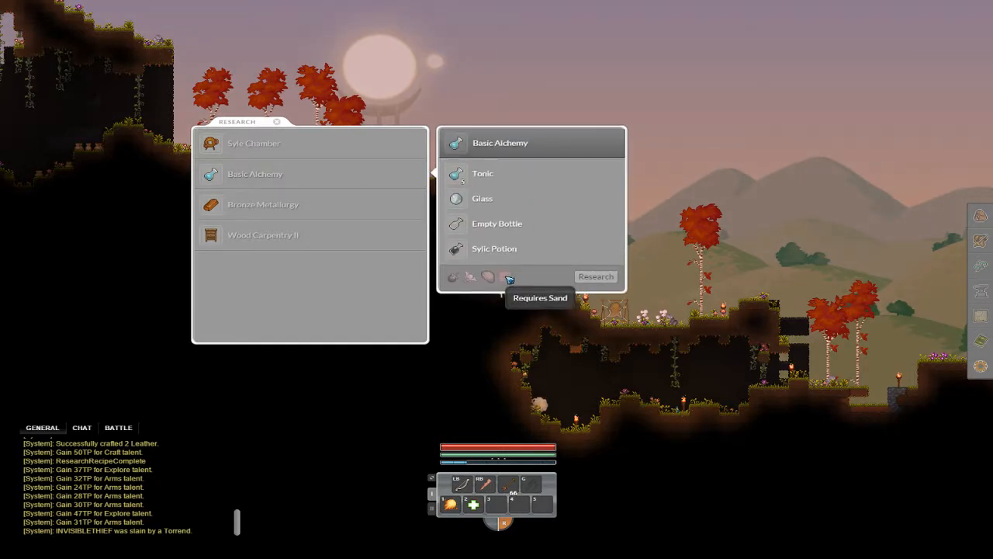
click(262, 235)
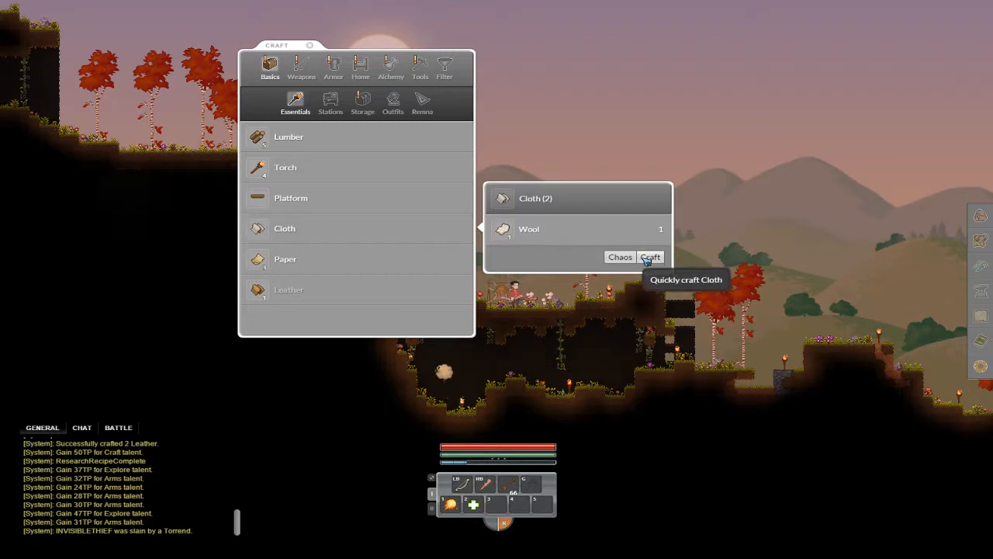
click(650, 257)
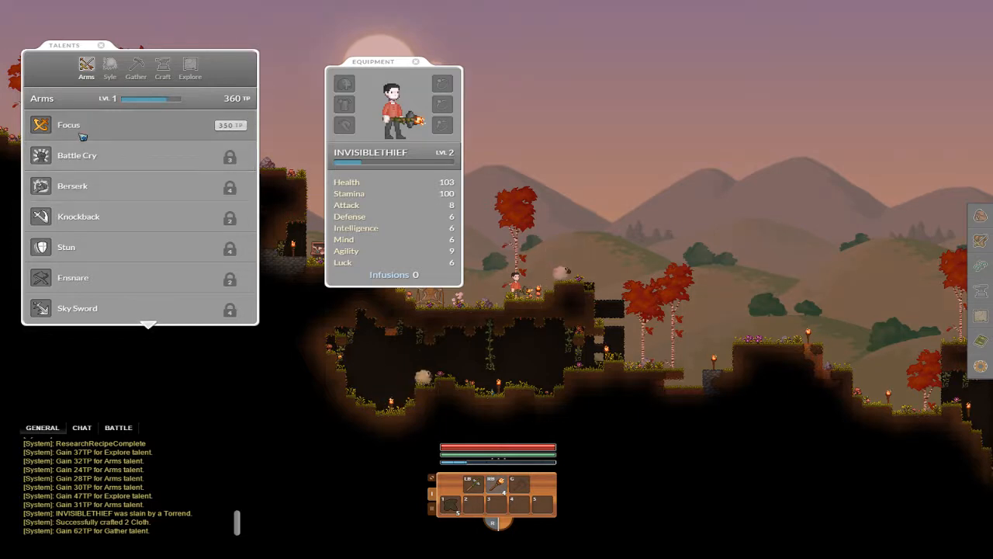
mouse_move(68, 124)
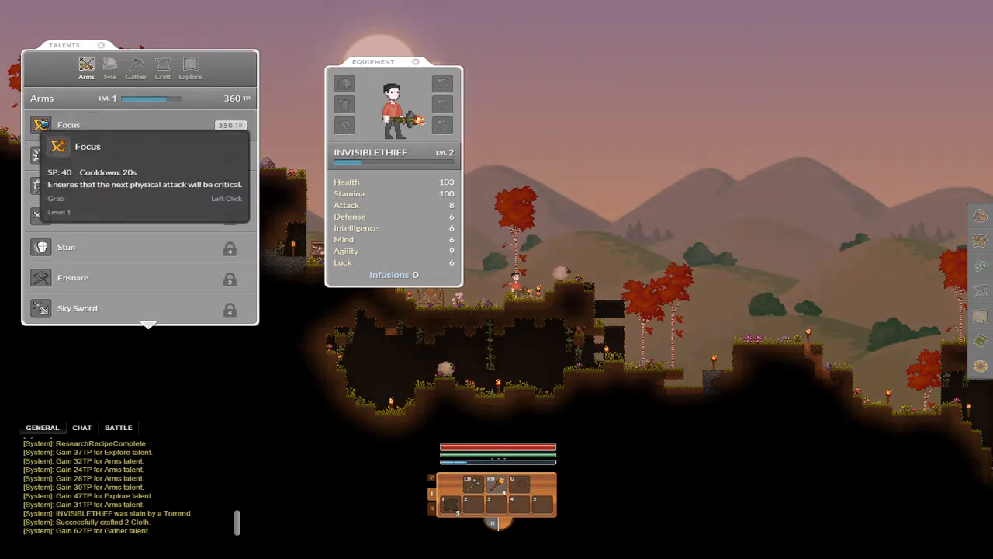
mouse_move(149, 149)
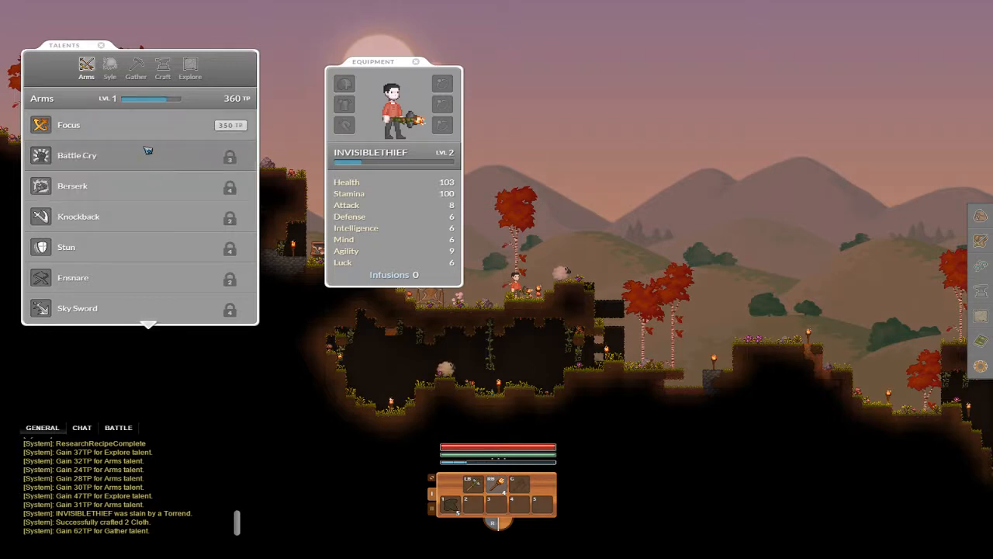
Scroll the Arms talents to Sword Proficiency, then switch to the crafting window's essentials recipes
scroll(down, 3)
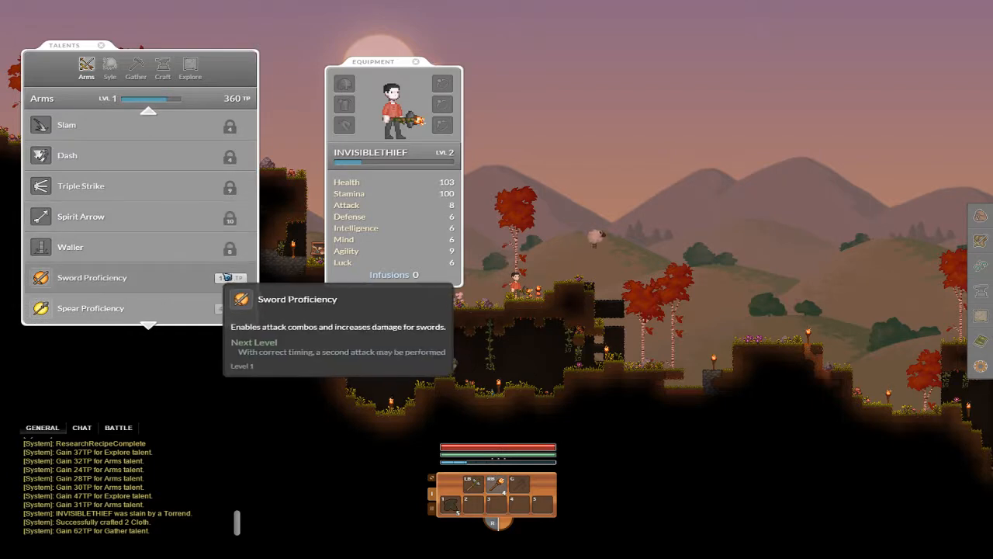
click(101, 45)
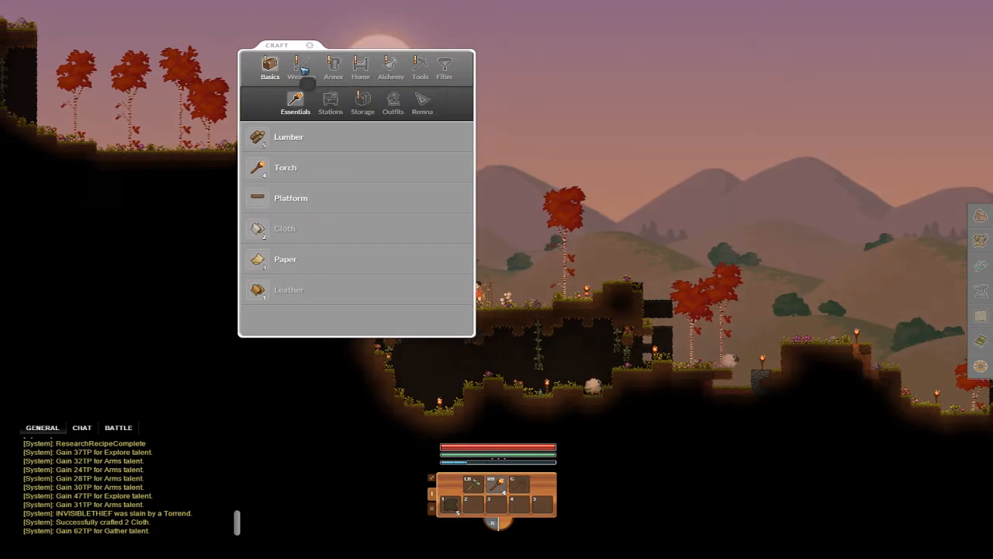
Browse the Weapons crafting category and its Spears subcategory
click(302, 68)
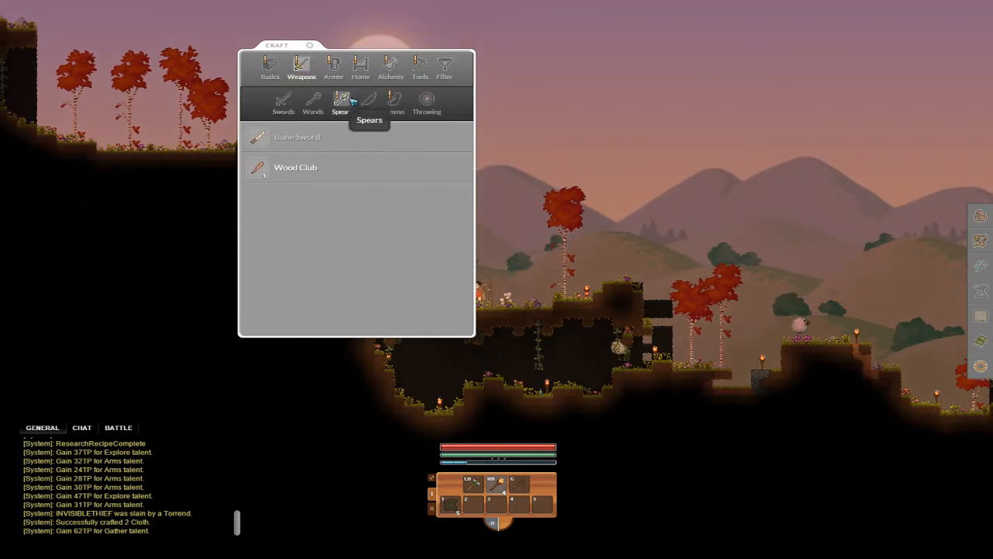
click(341, 105)
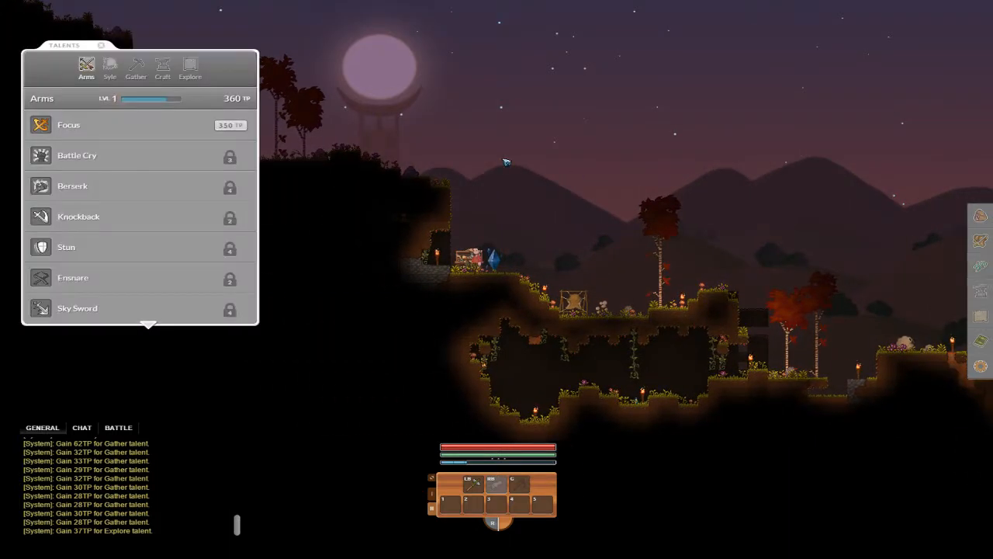
Close the talents panel so the Research Desk's topic list can be used
click(190, 69)
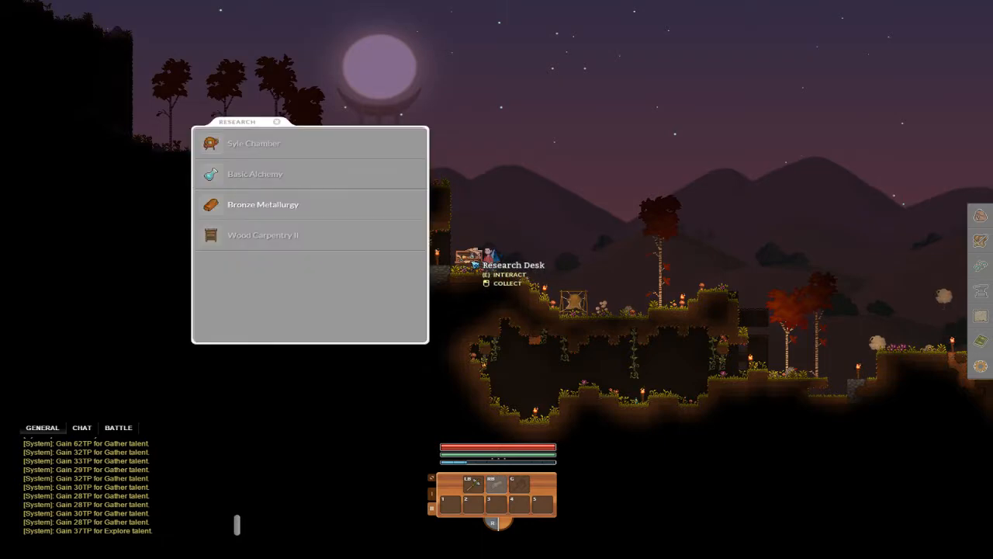
Research Bronze Metallurgy, then review the new Bronze Blacksmithing and Iron Metallurgy topics
click(264, 205)
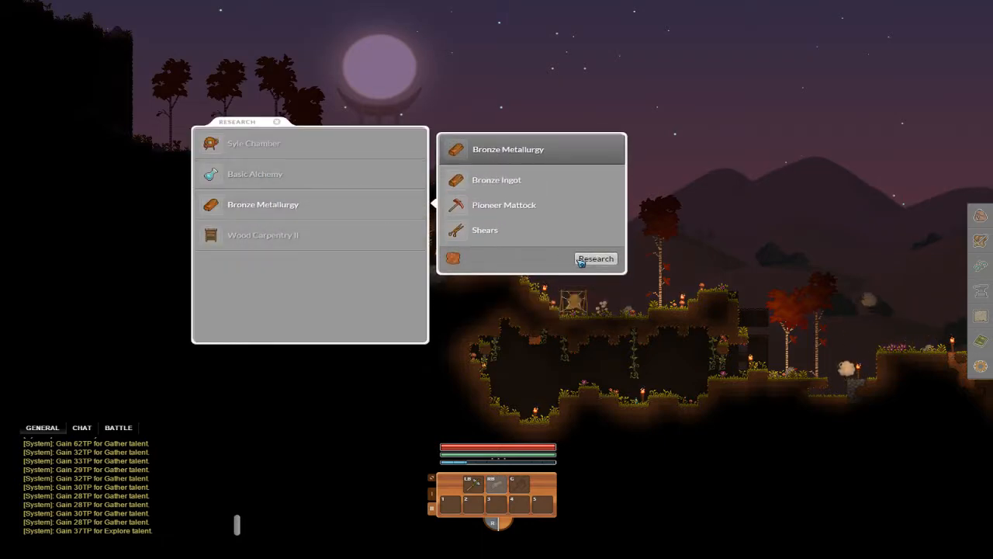
click(596, 258)
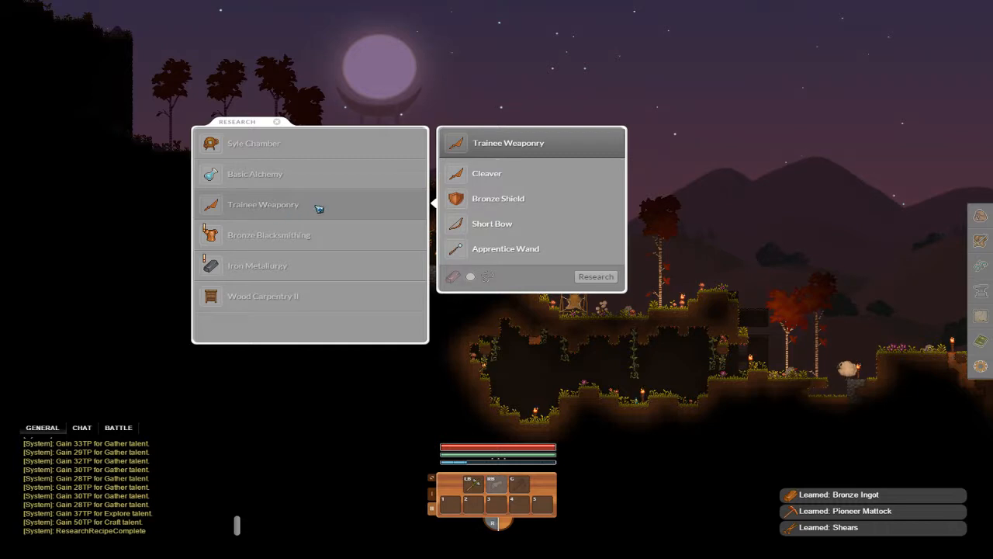
mouse_move(487, 174)
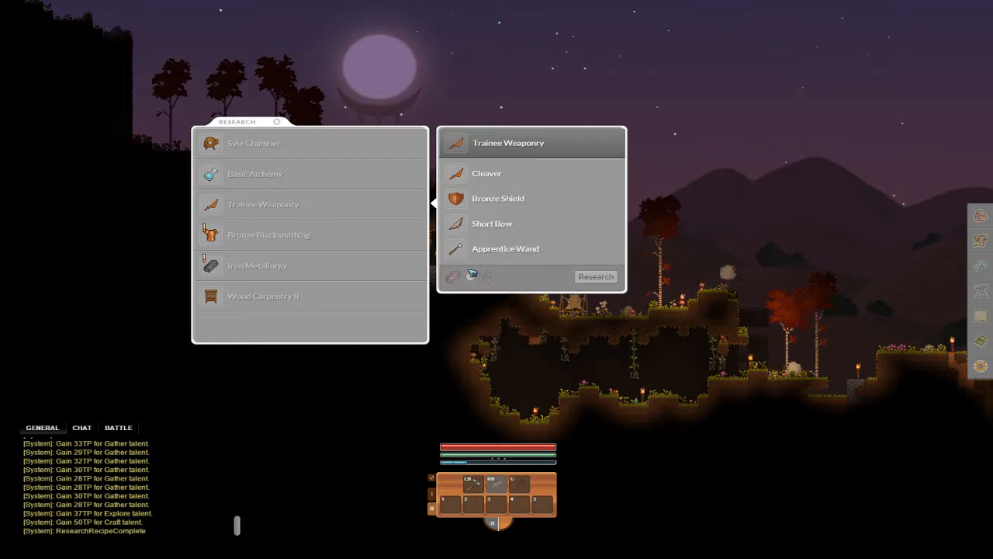
click(269, 234)
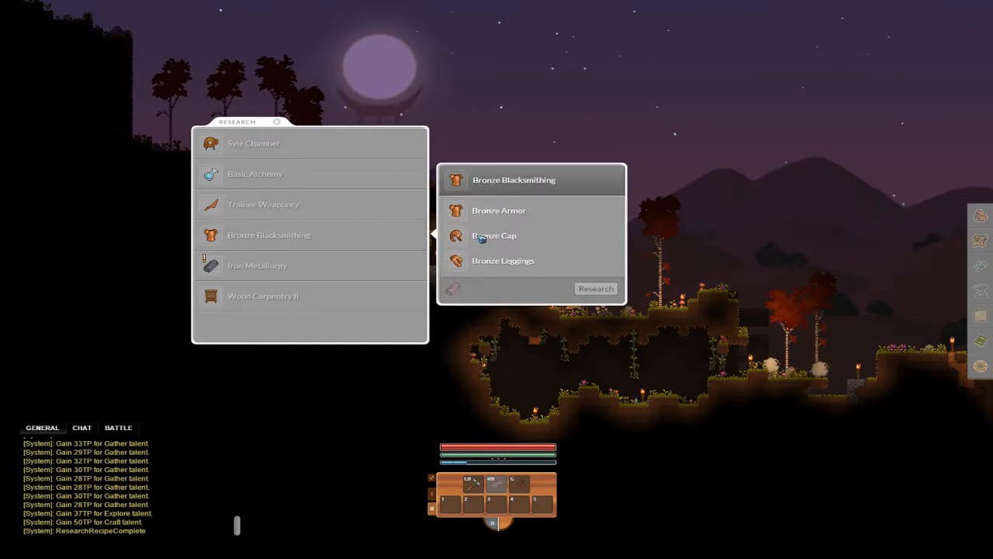
click(258, 264)
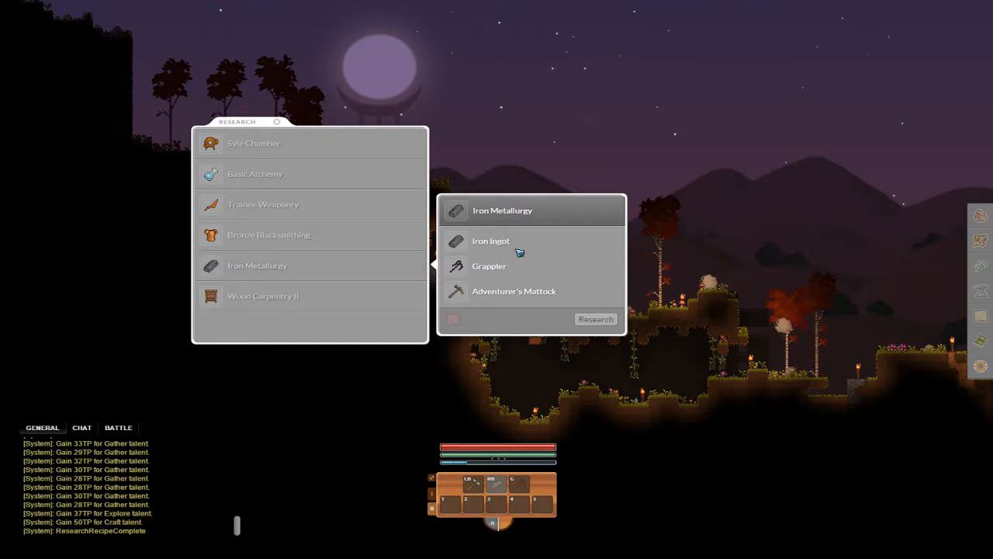
mouse_move(503, 220)
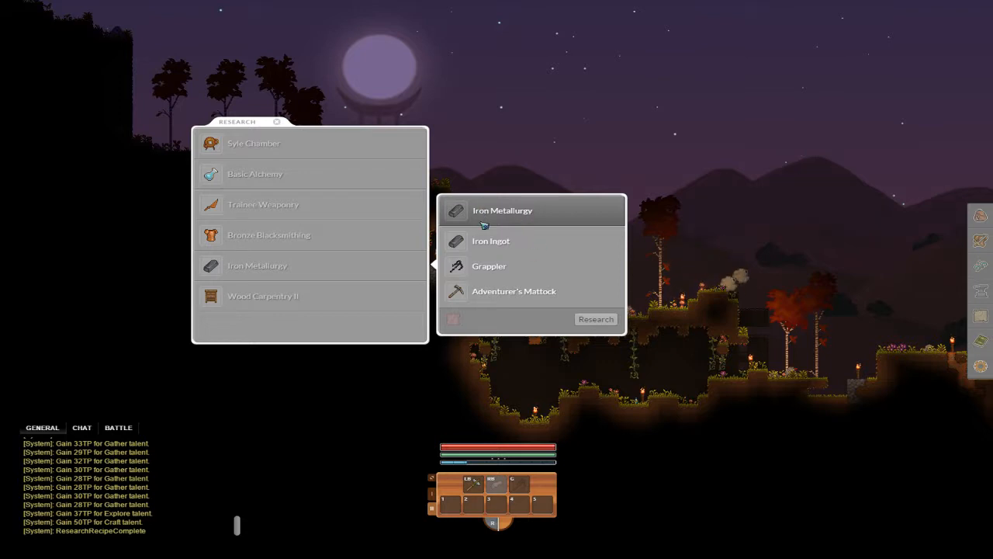
mouse_move(506, 227)
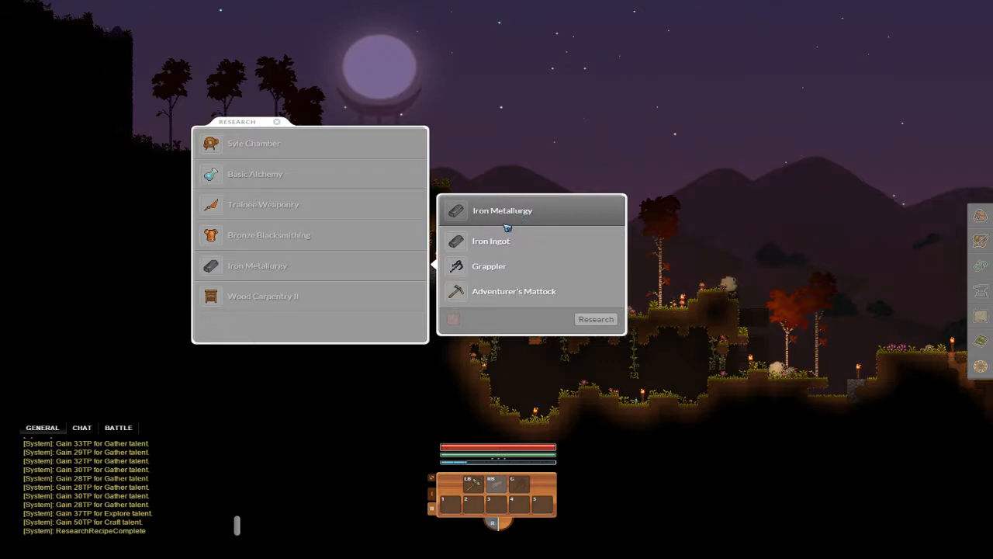
mouse_move(489, 265)
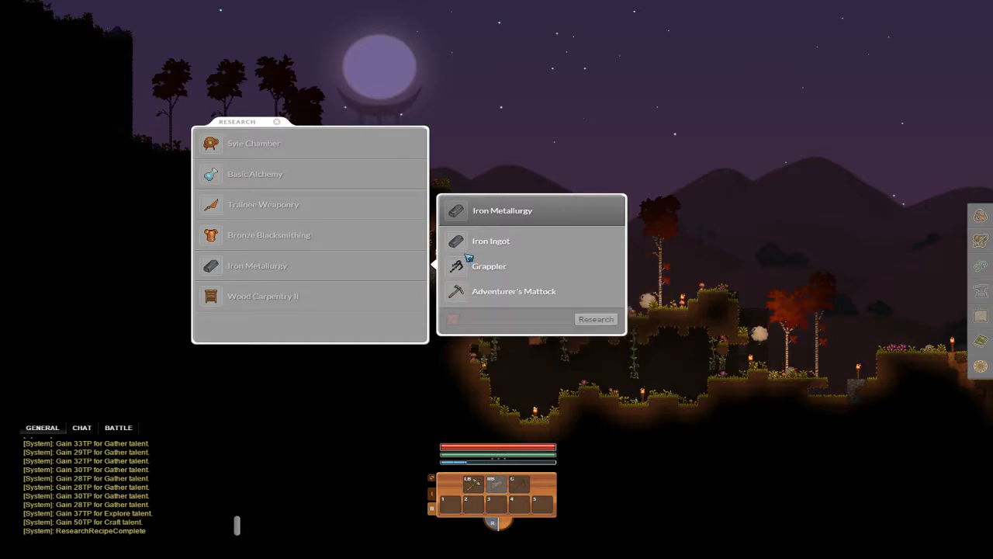
mouse_move(489, 265)
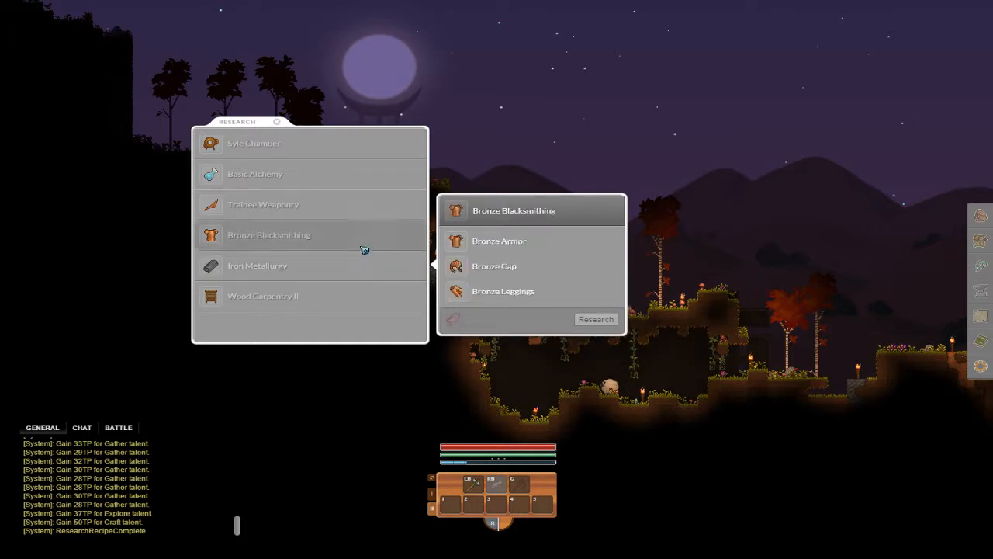
Review Wood Carpentry II, Sylic Chamber and Basic Alchemy, then show the crafting stations with the Forge recipe
click(263, 295)
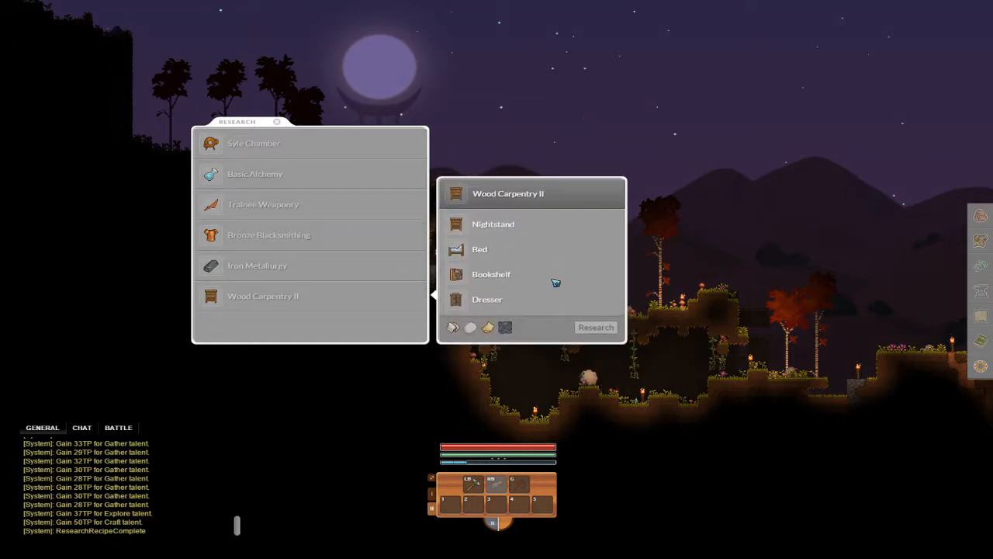
click(255, 143)
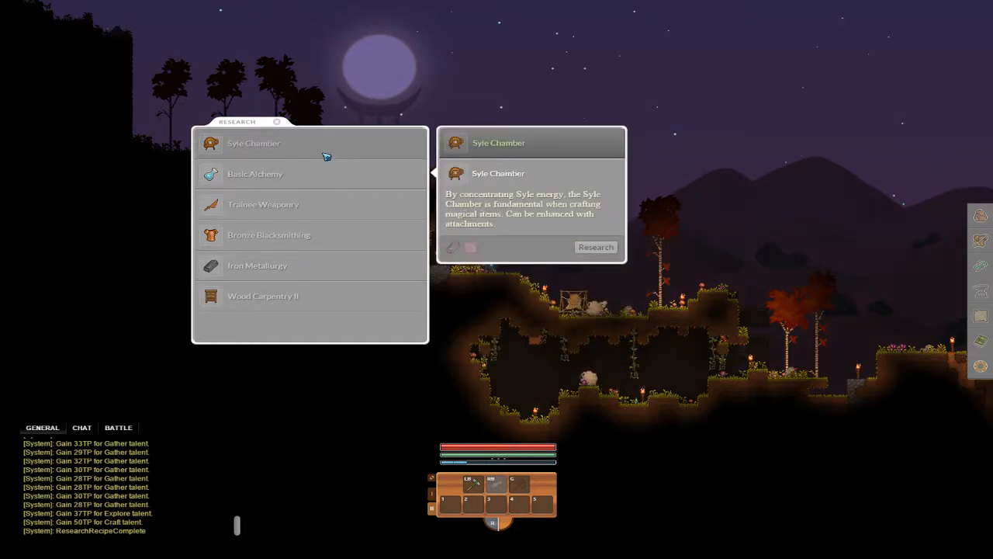
click(254, 173)
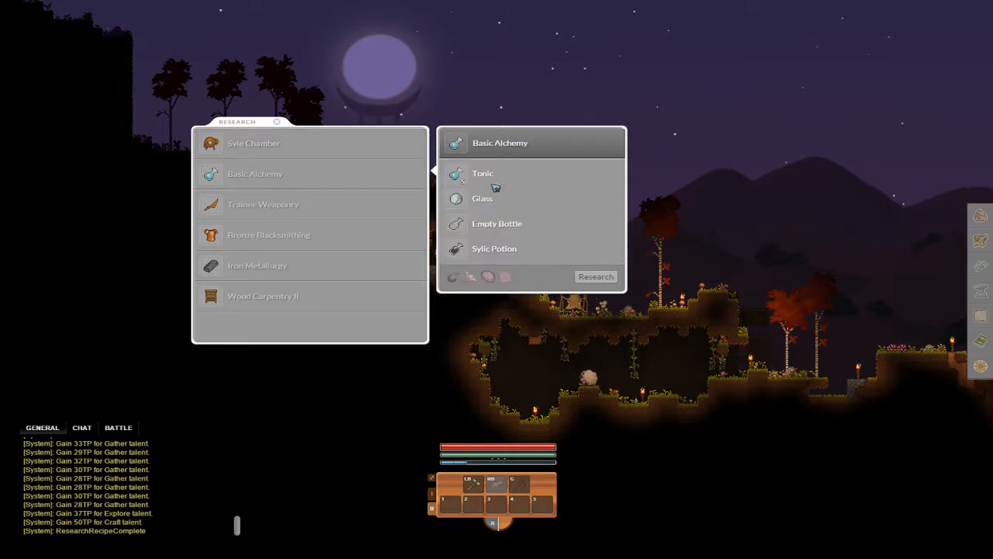
click(276, 121)
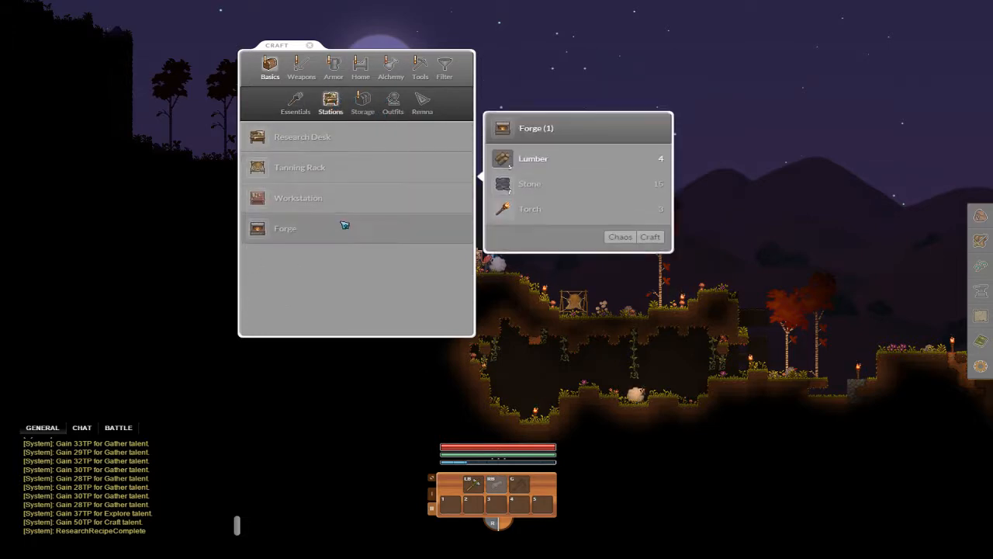
Browse the Storage, Outfits and Renew crafting subcategories
click(363, 101)
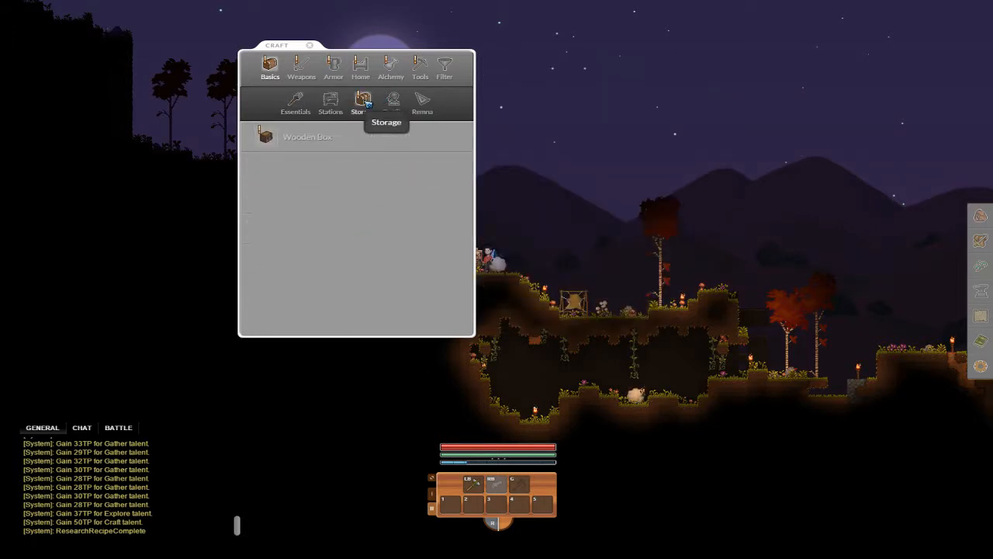
click(363, 101)
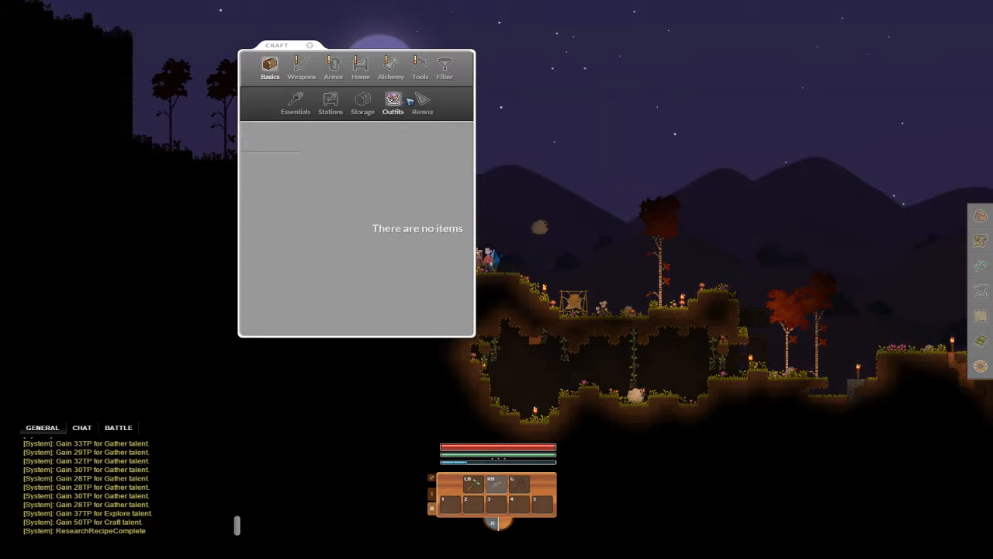
click(423, 102)
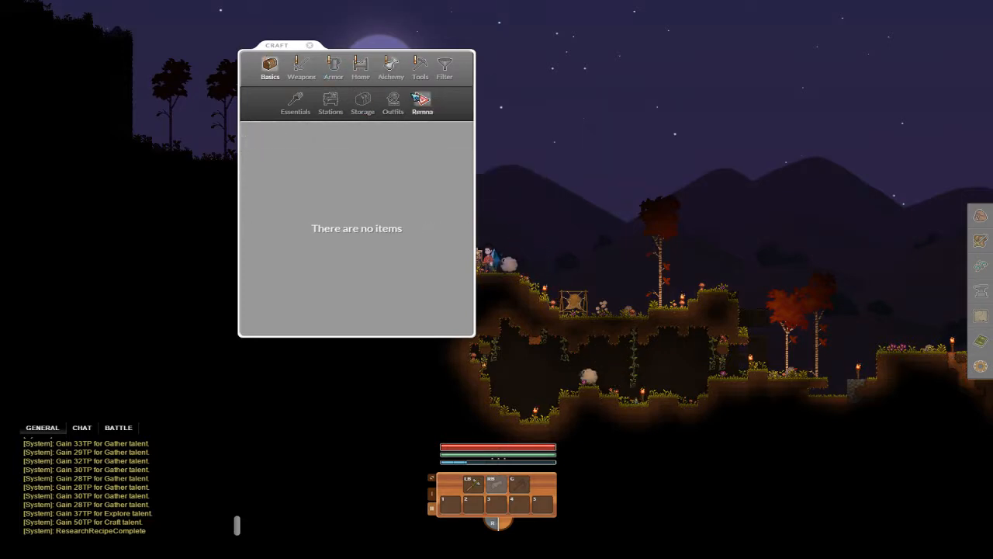
Browse the Weapons, Armor and Alchemy categories, ending on the Torch recipe needing Lumber and Oil Clot
click(301, 65)
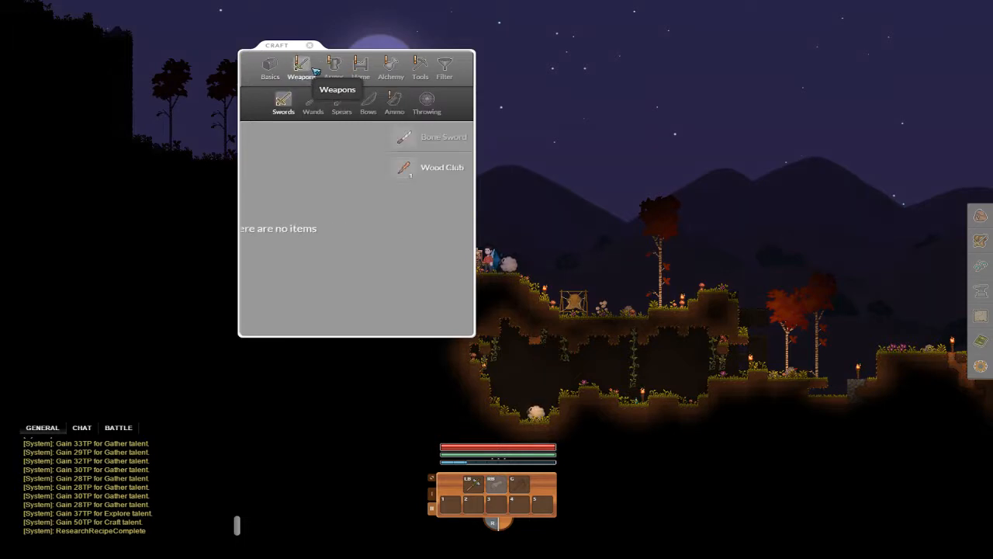
click(332, 68)
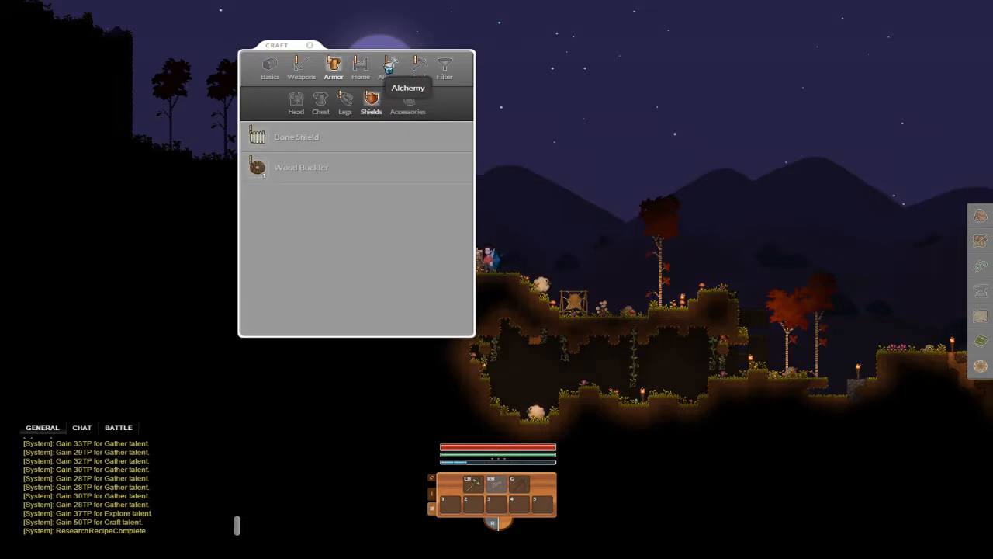
click(391, 65)
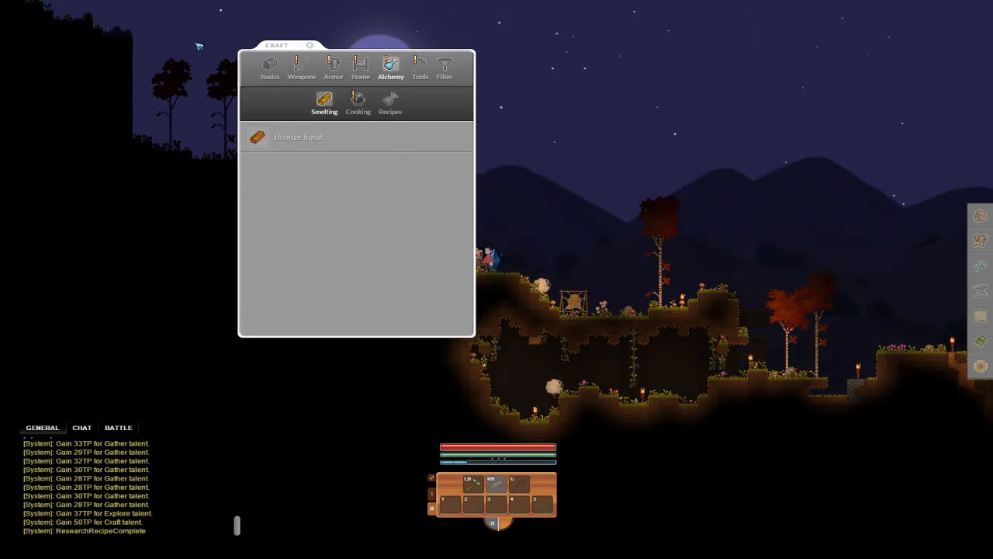
click(270, 68)
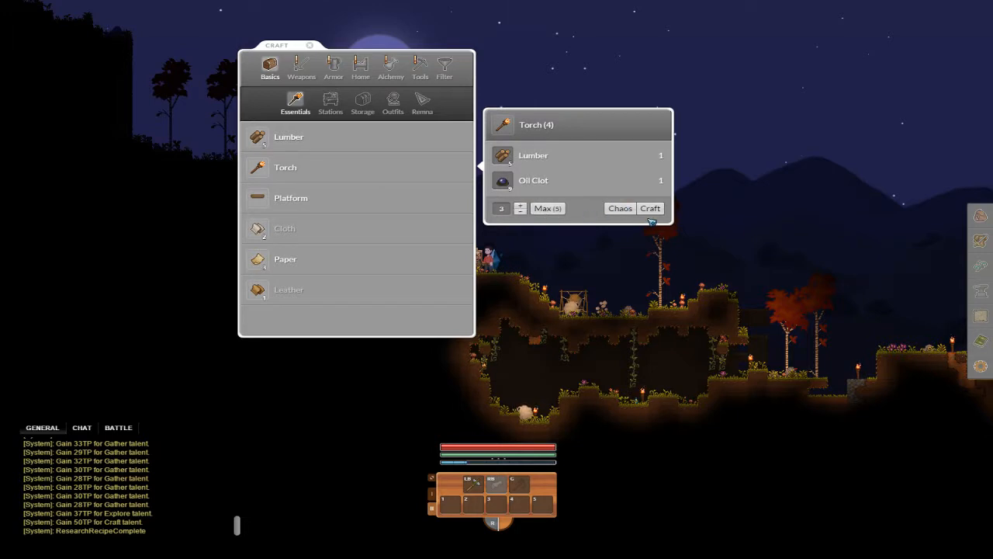
Craft a batch of 12 Torches from Lumber and Oil Clot
click(650, 208)
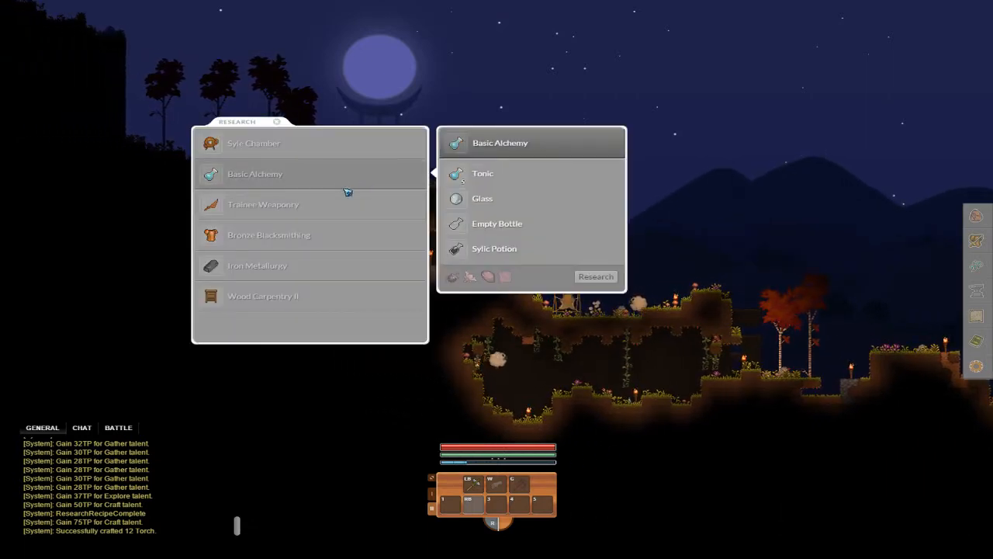
mouse_move(340, 232)
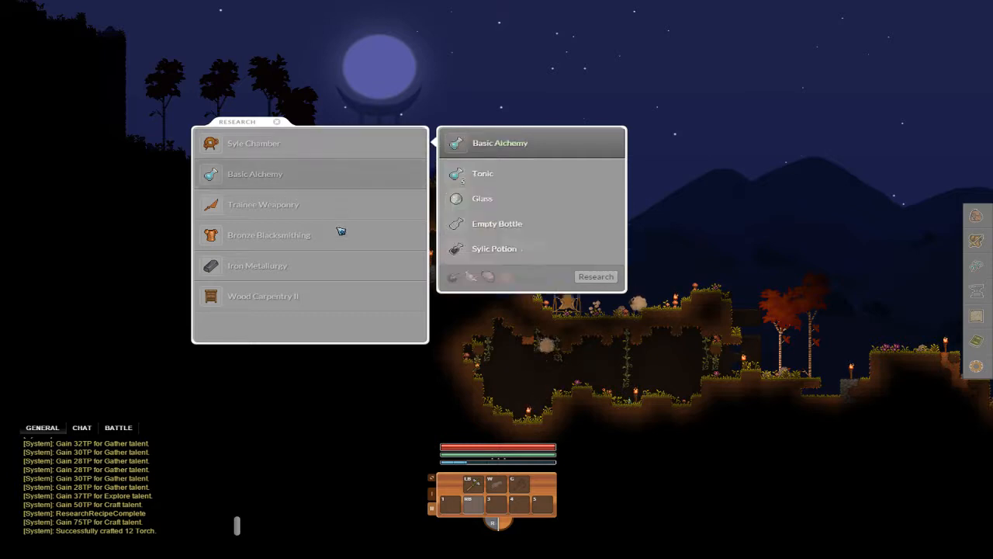
Review the Wood Carpentry II research topic, then return to the crafting stations list
click(263, 294)
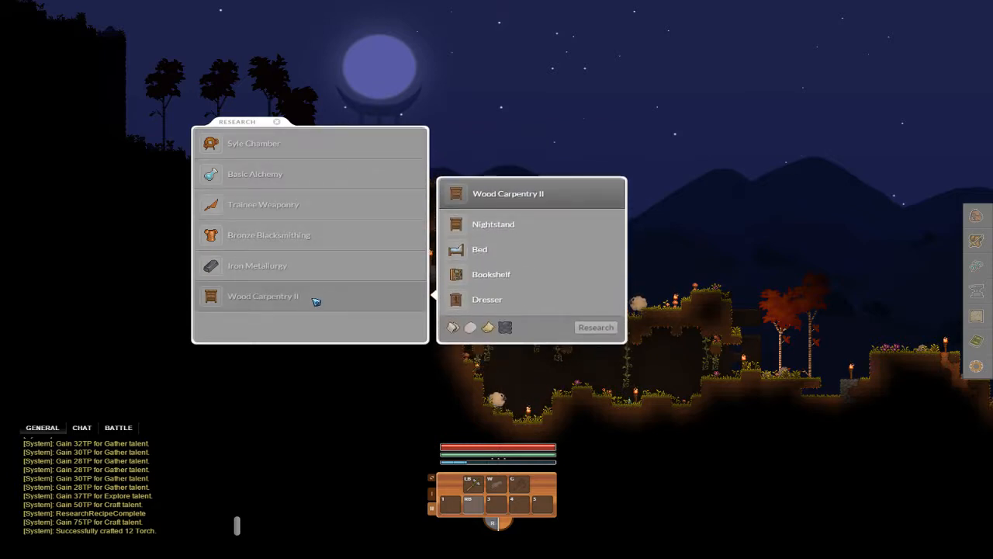
click(258, 265)
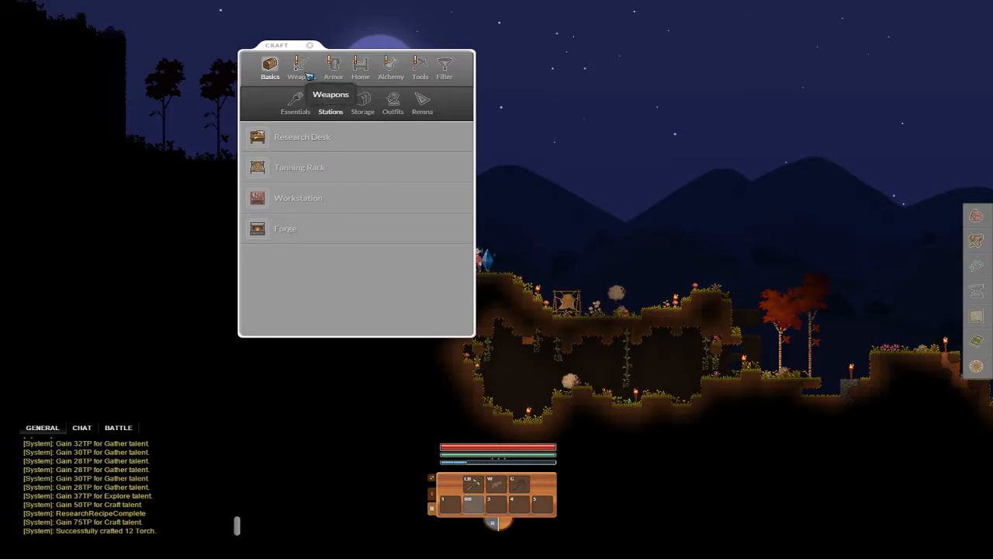
Check the Research Desk and Forge requirements, craft two batches of Lumber (eight total), and recheck the Forge
click(270, 68)
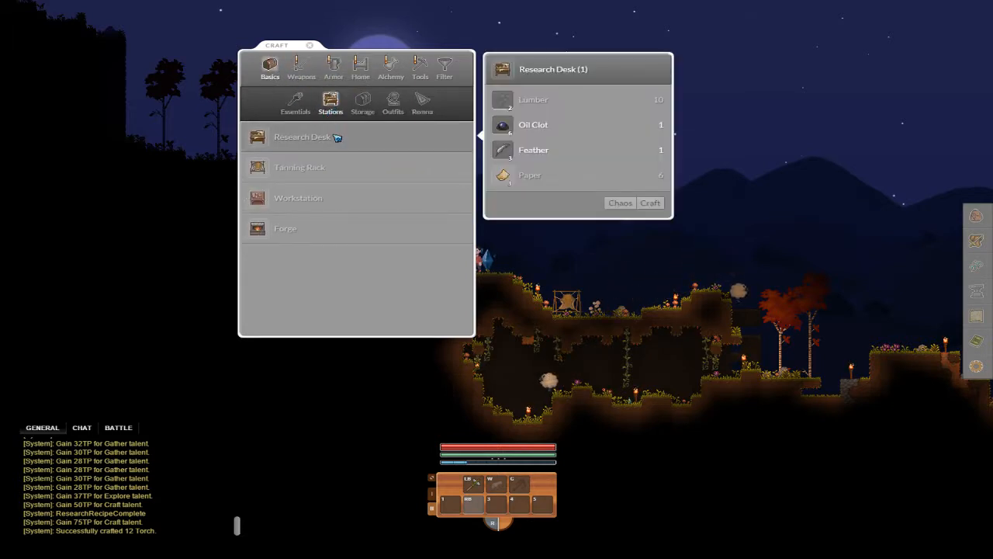
click(286, 228)
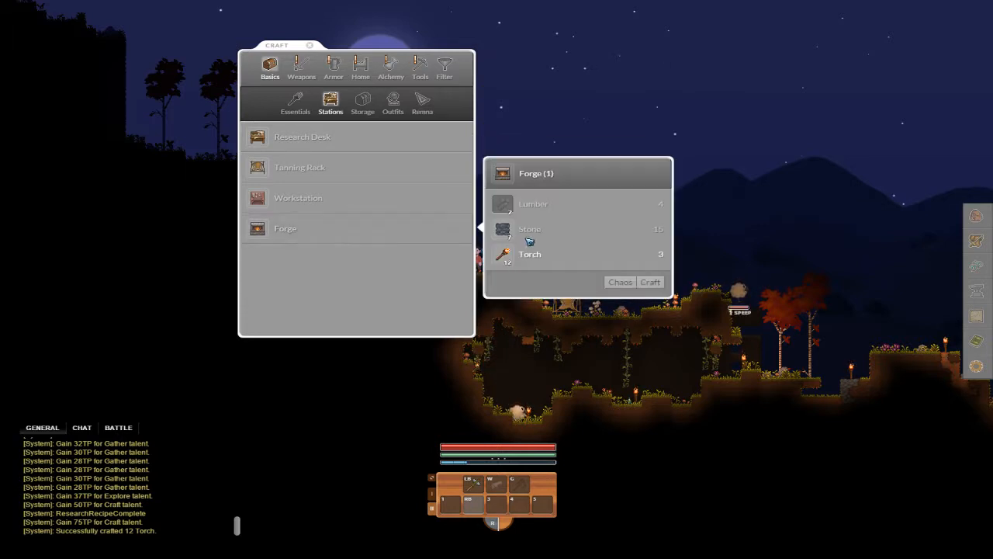
mouse_move(534, 204)
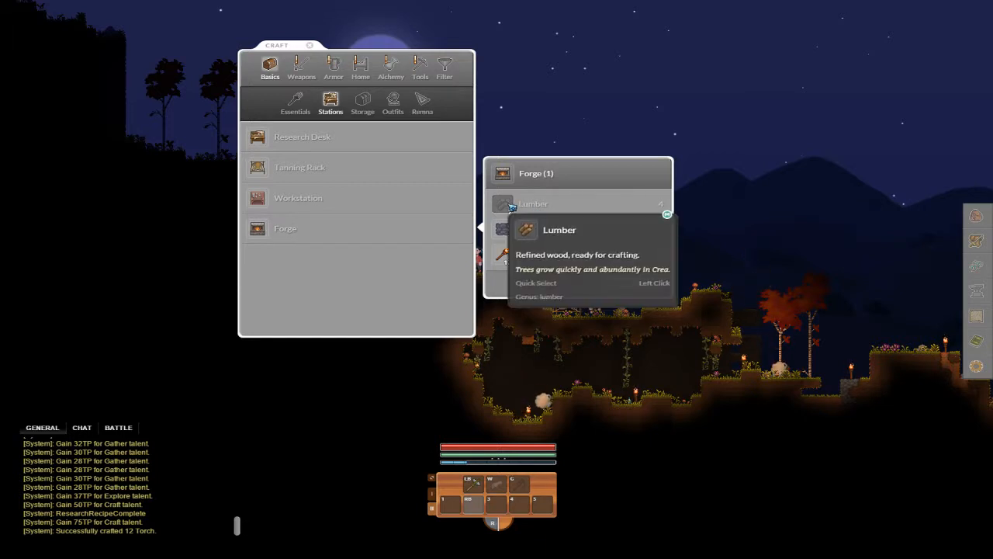
click(295, 101)
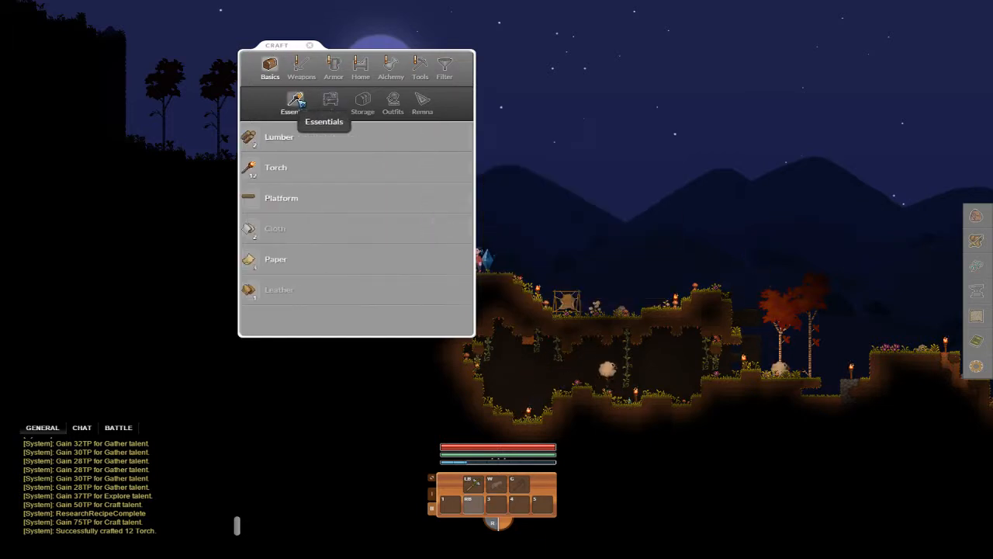
click(279, 136)
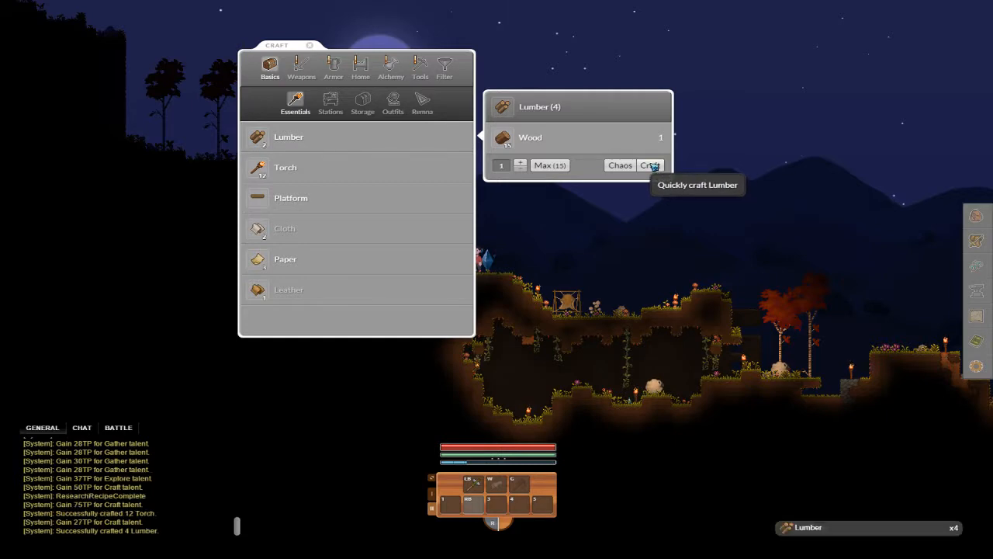
click(331, 100)
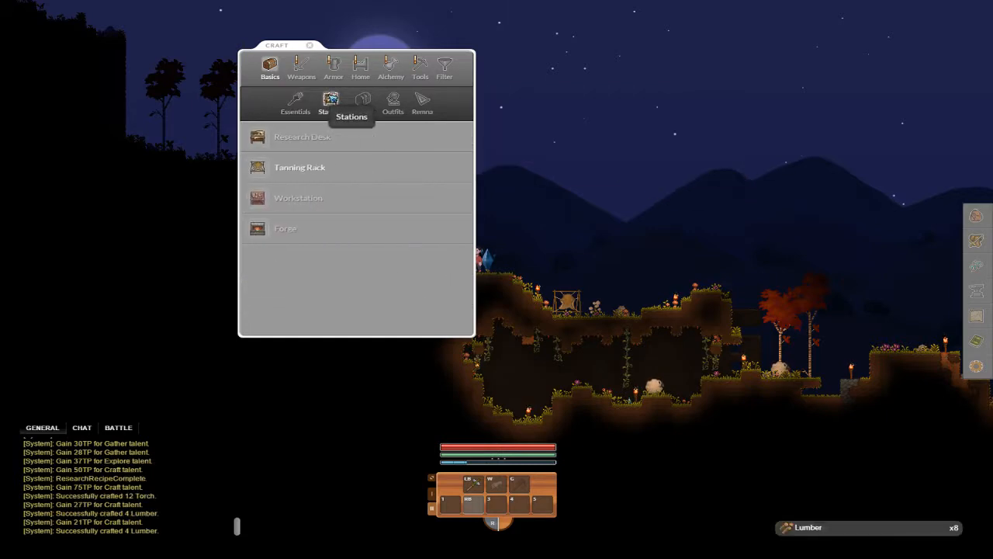
click(286, 228)
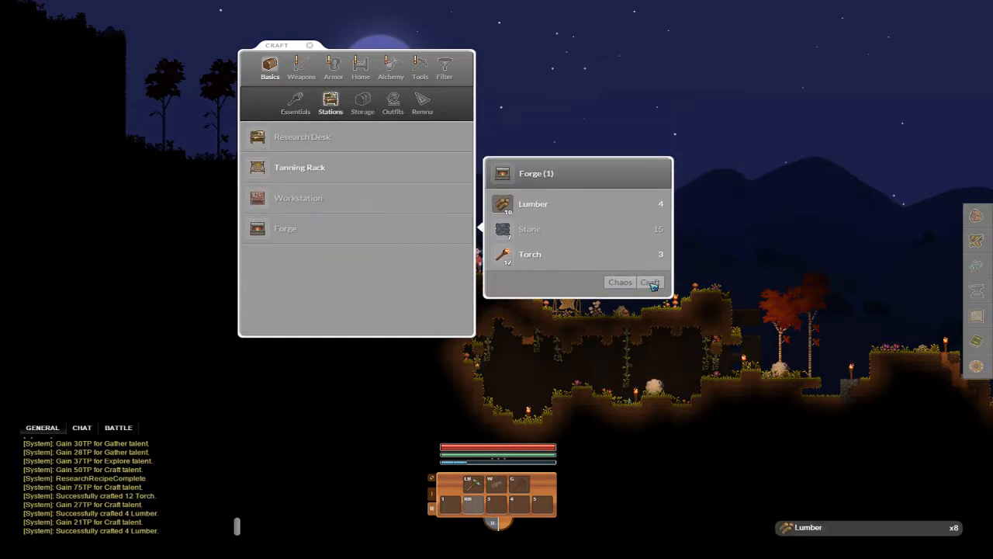
mouse_move(530, 230)
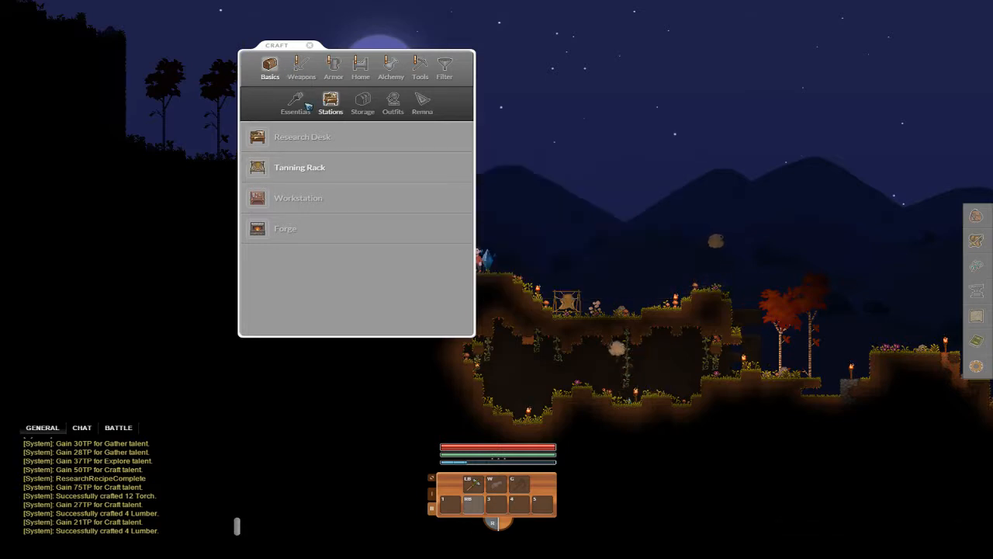
Close the crafting and inventory windows, returning to the night-time world
click(295, 103)
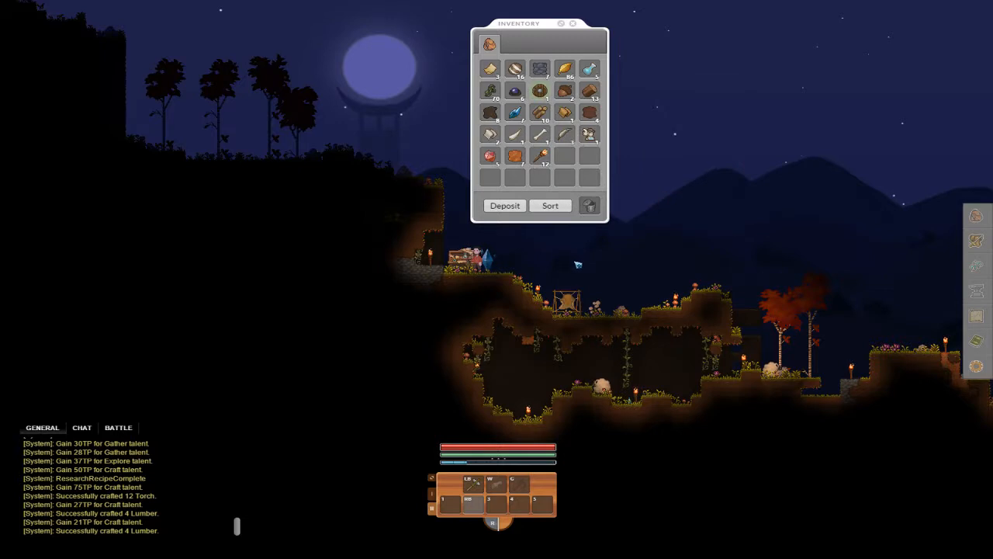
click(573, 24)
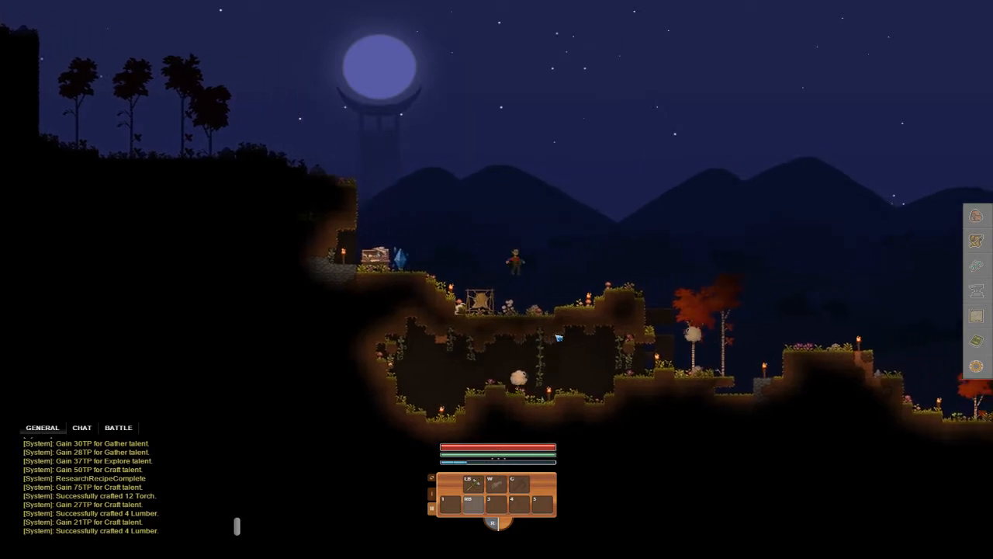